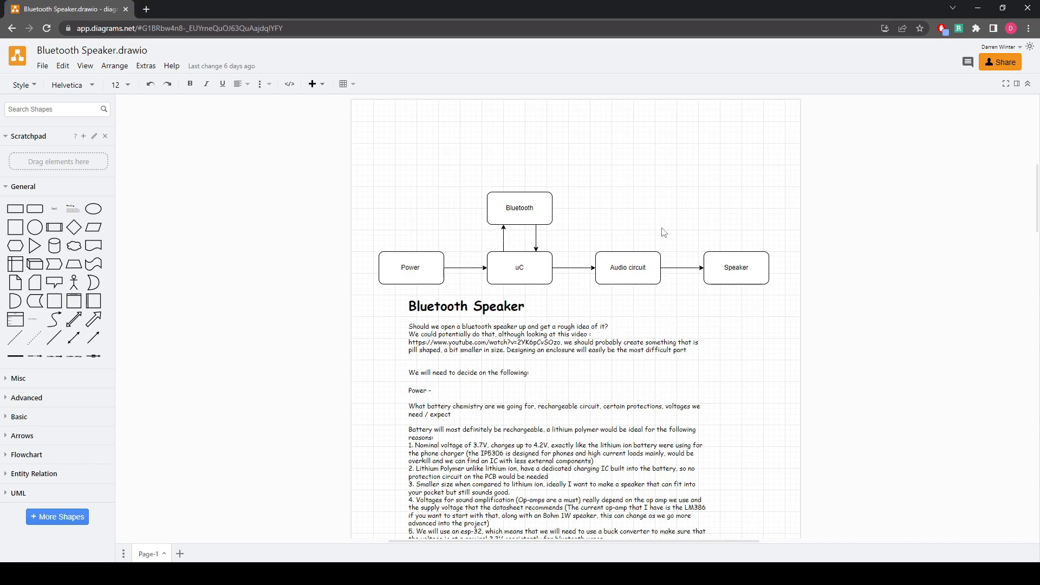
pyautogui.moveTo(615, 182)
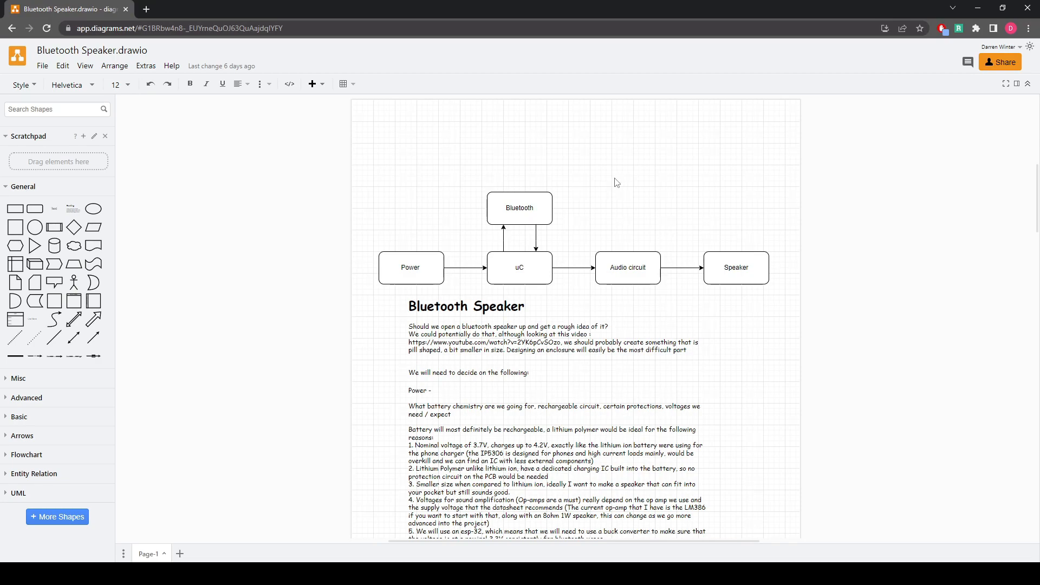
pyautogui.moveTo(558, 175)
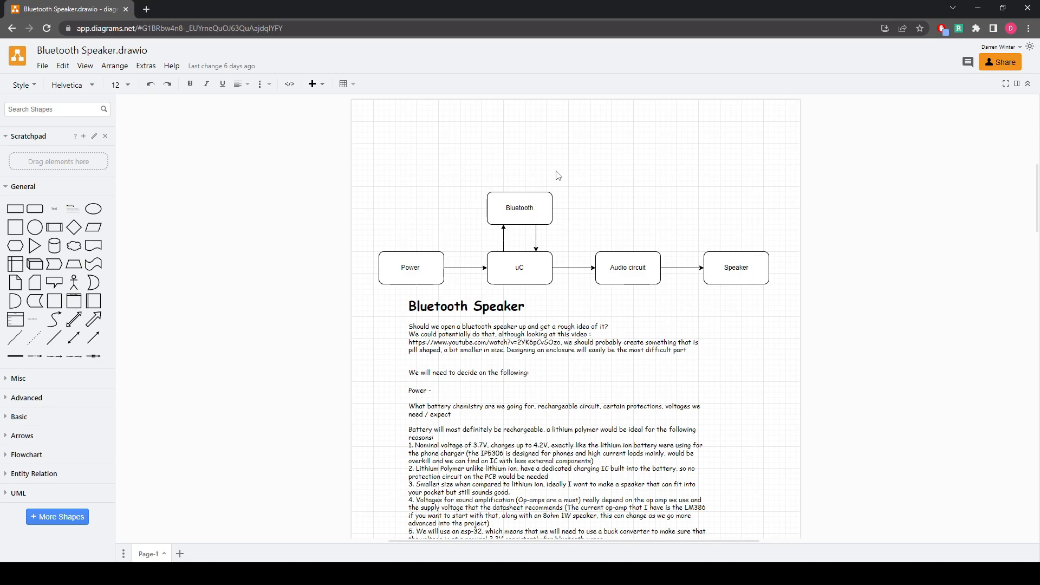
pyautogui.moveTo(704, 242)
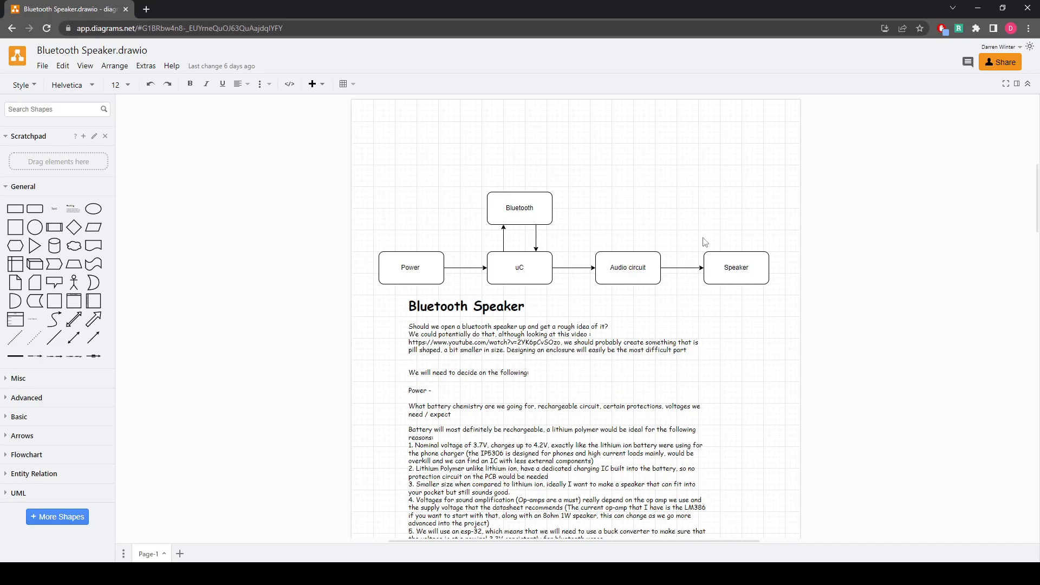
pyautogui.moveTo(680, 277)
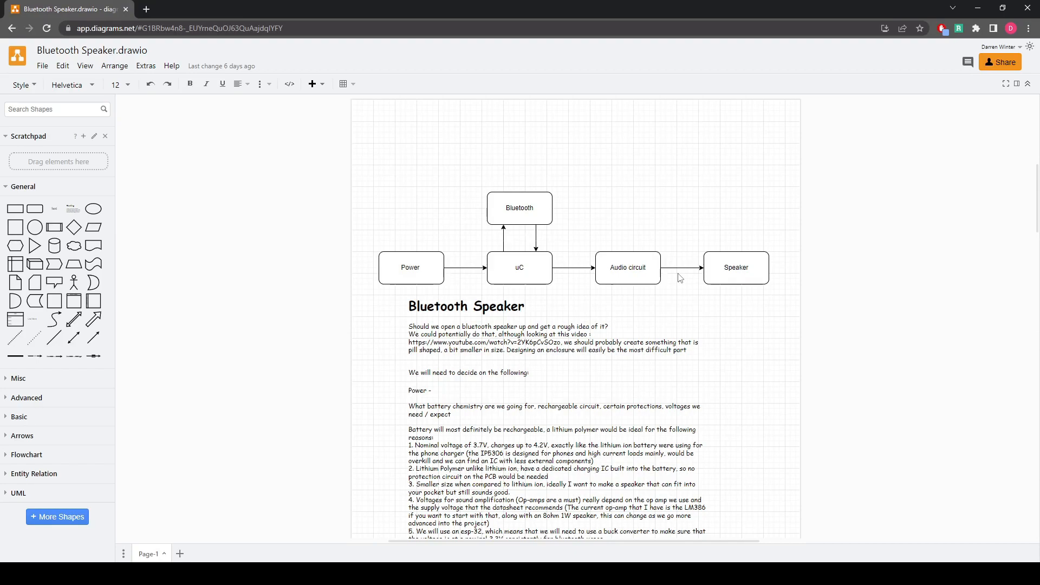
# - Scroll through the displayed page to review the board documentation content
pyautogui.scroll(-3)
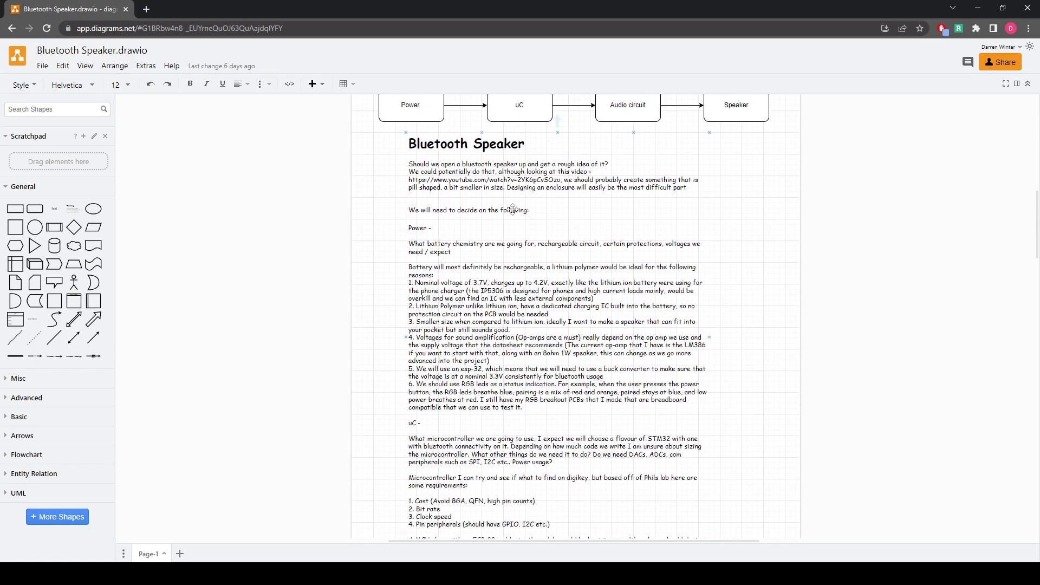
pyautogui.scroll(-3)
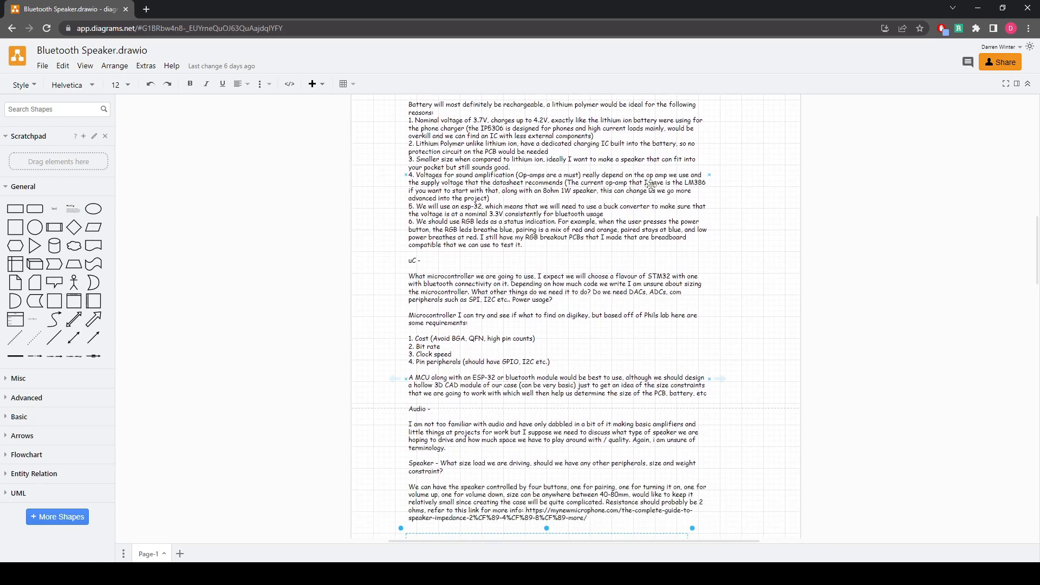
pyautogui.scroll(3)
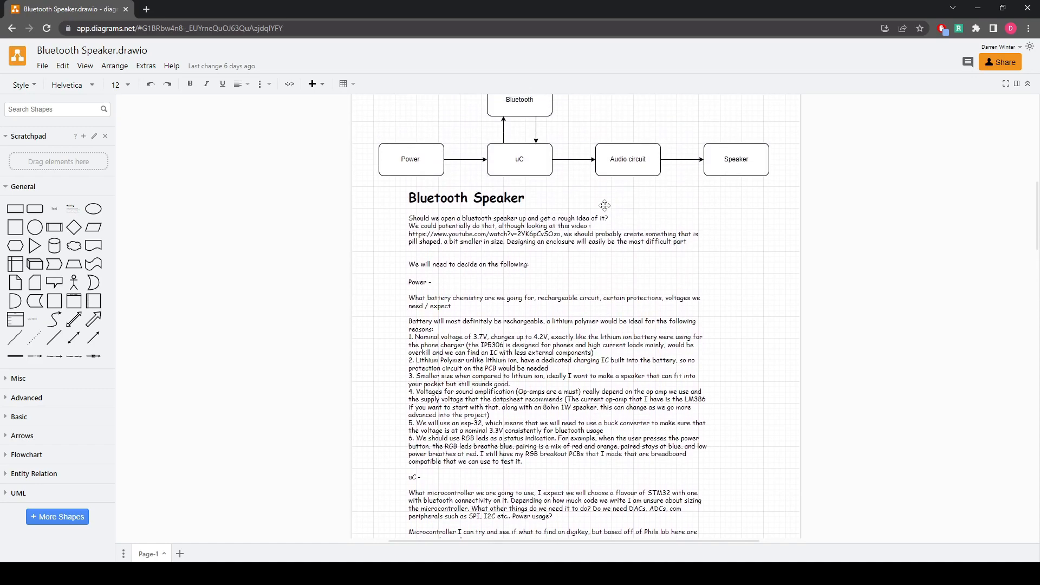
pyautogui.scroll(-3)
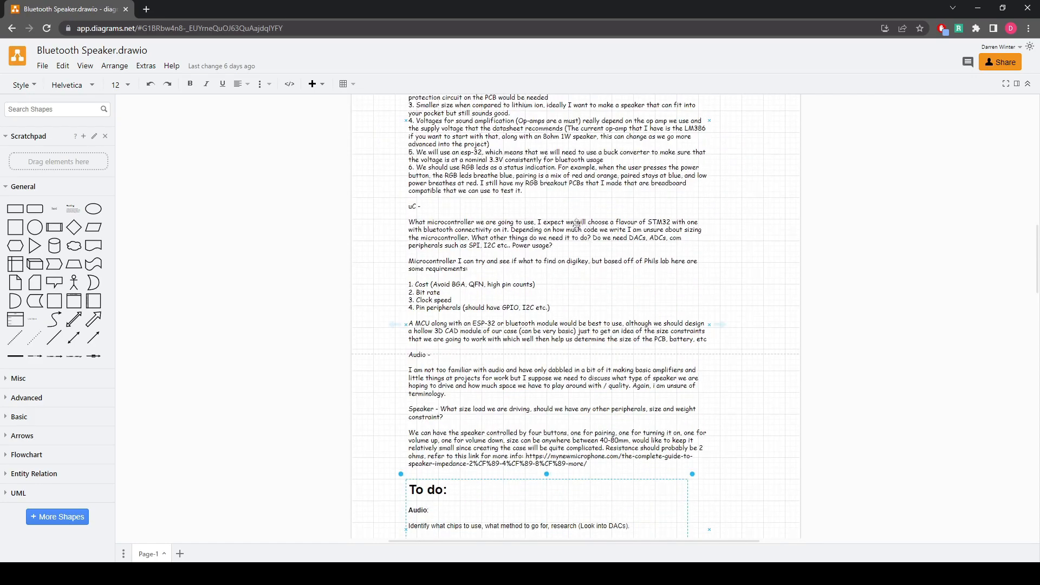
pyautogui.scroll(-3)
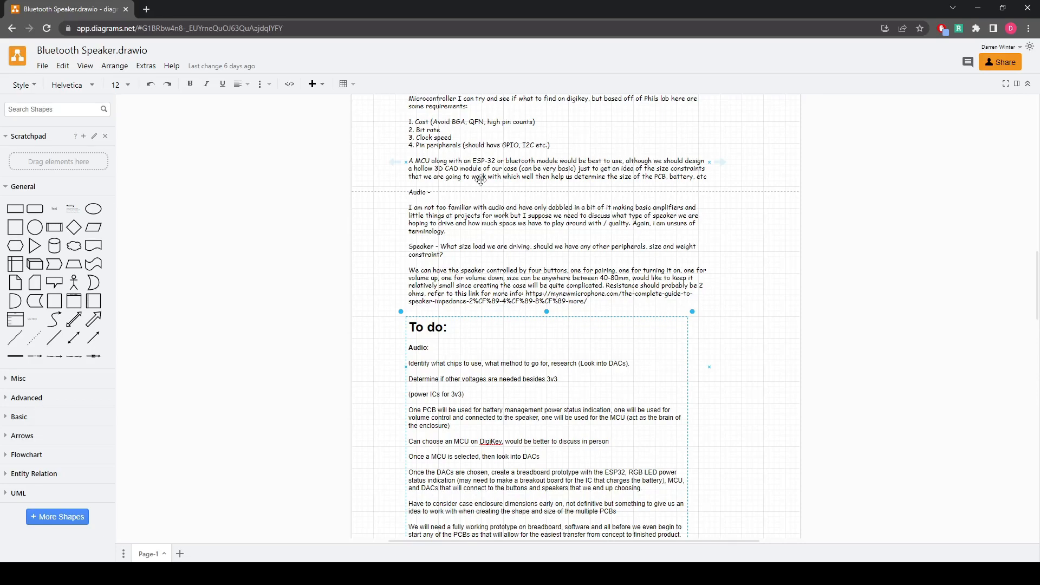
pyautogui.scroll(-3)
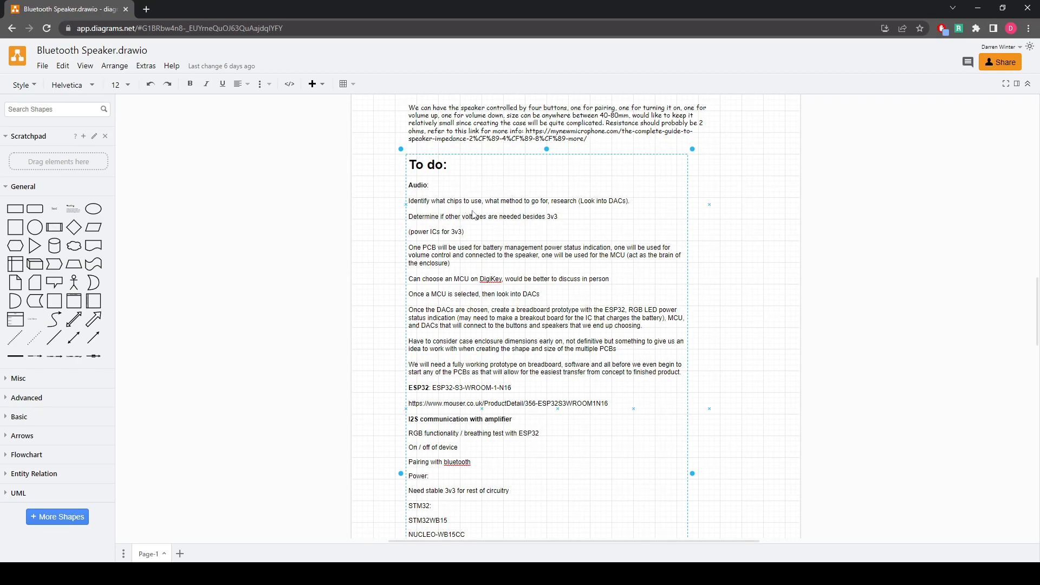
pyautogui.click(511, 388)
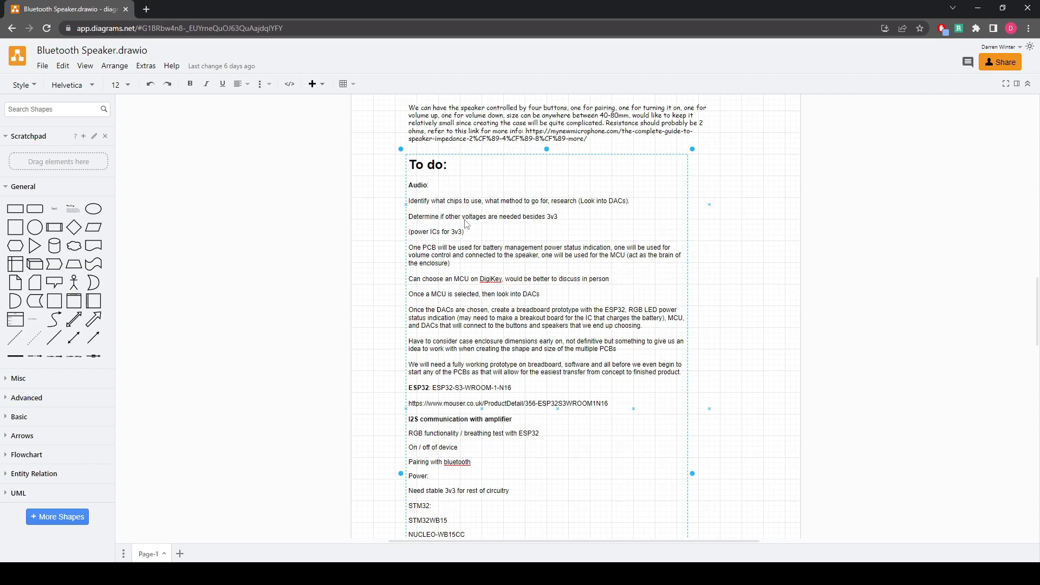
pyautogui.moveTo(481, 247)
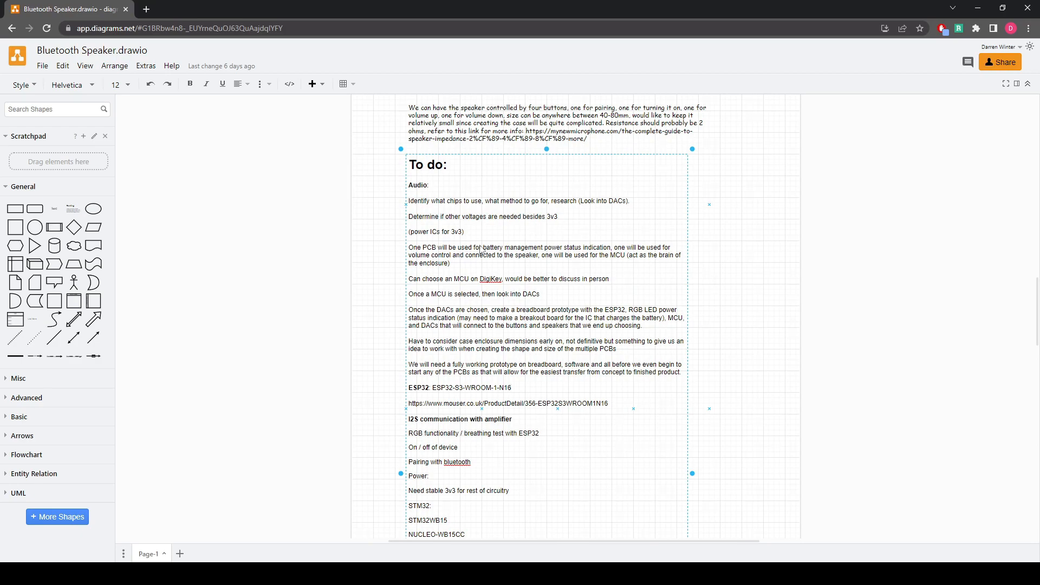
pyautogui.scroll(-3)
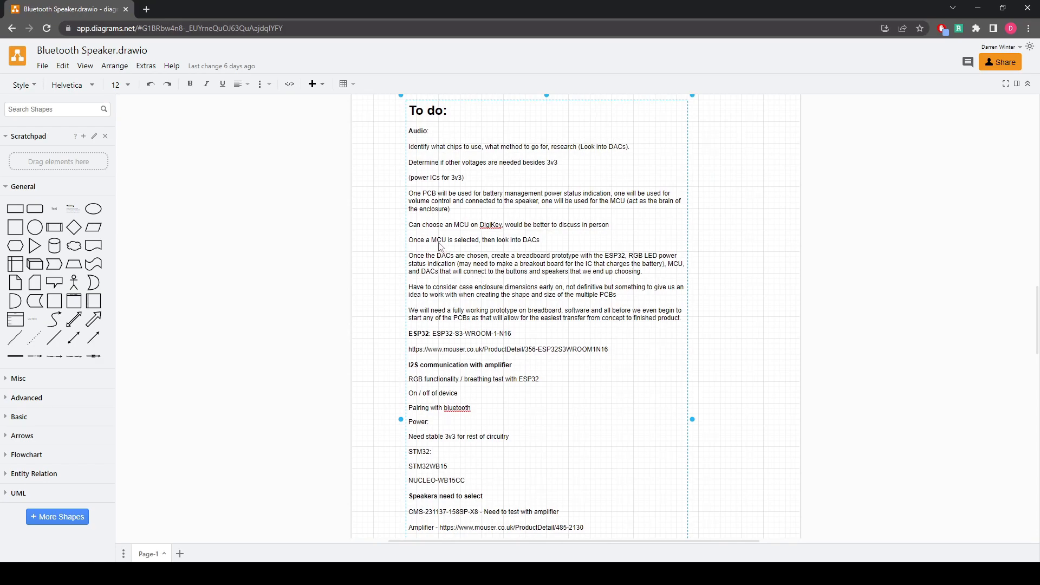
pyautogui.moveTo(445, 224)
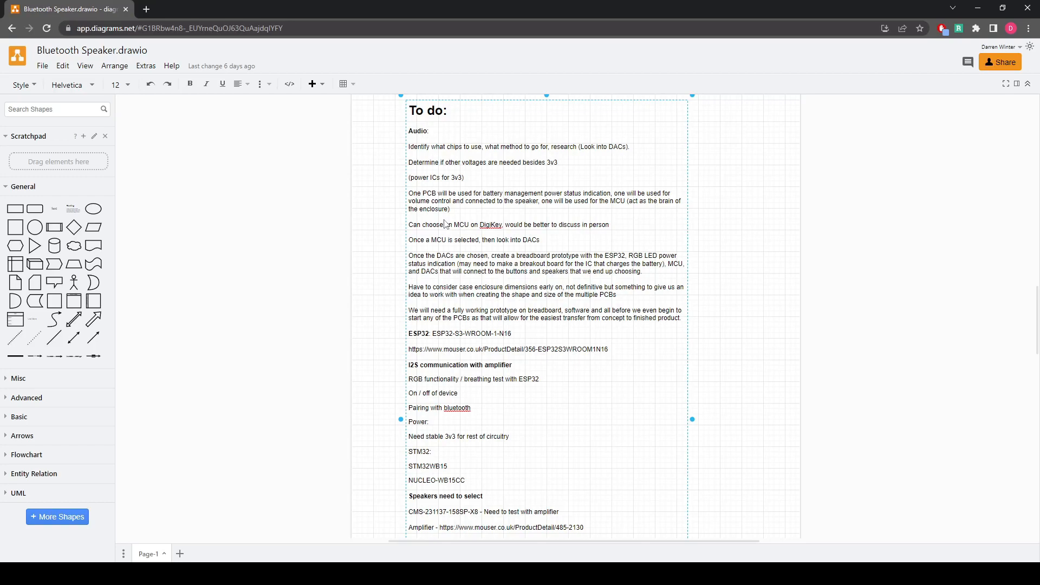
pyautogui.click(510, 332)
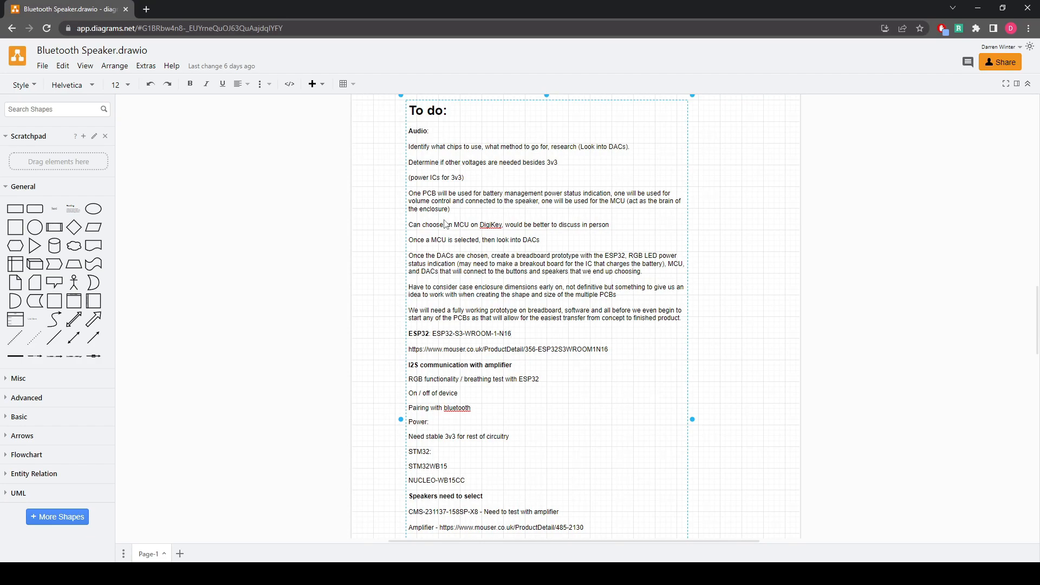
pyautogui.click(511, 332)
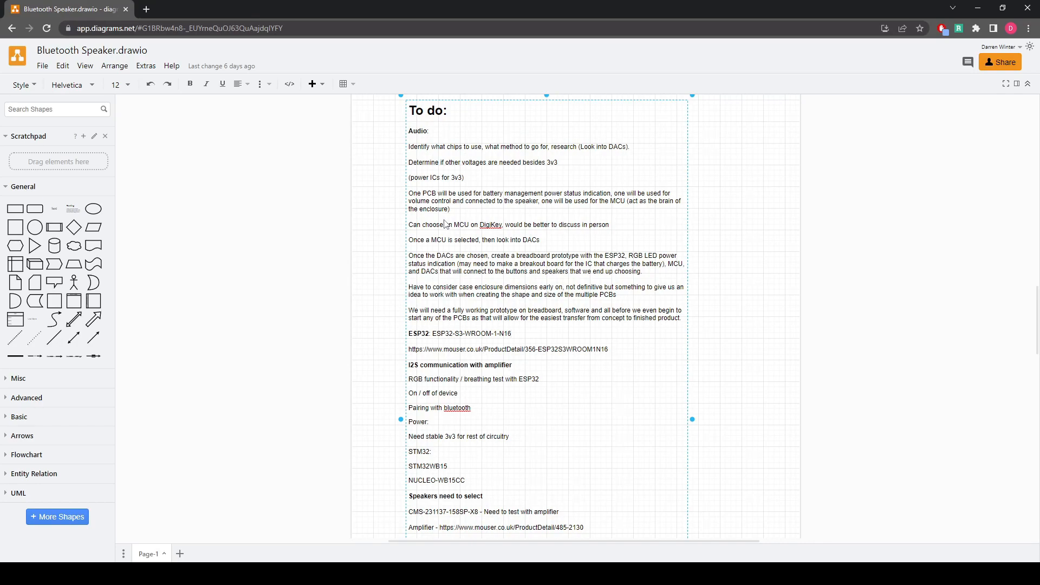
pyautogui.scroll(-3)
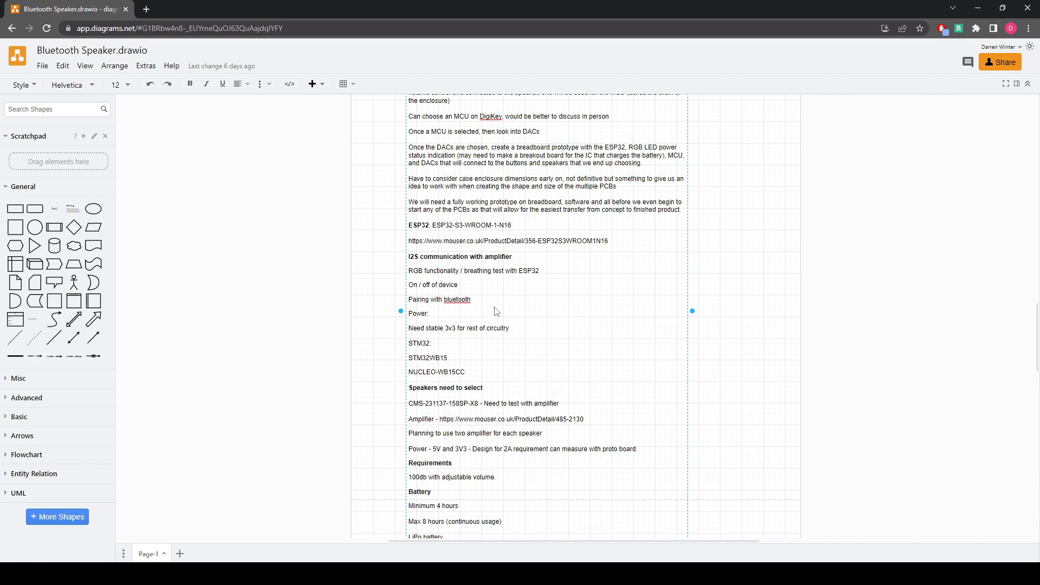
pyautogui.scroll(-3)
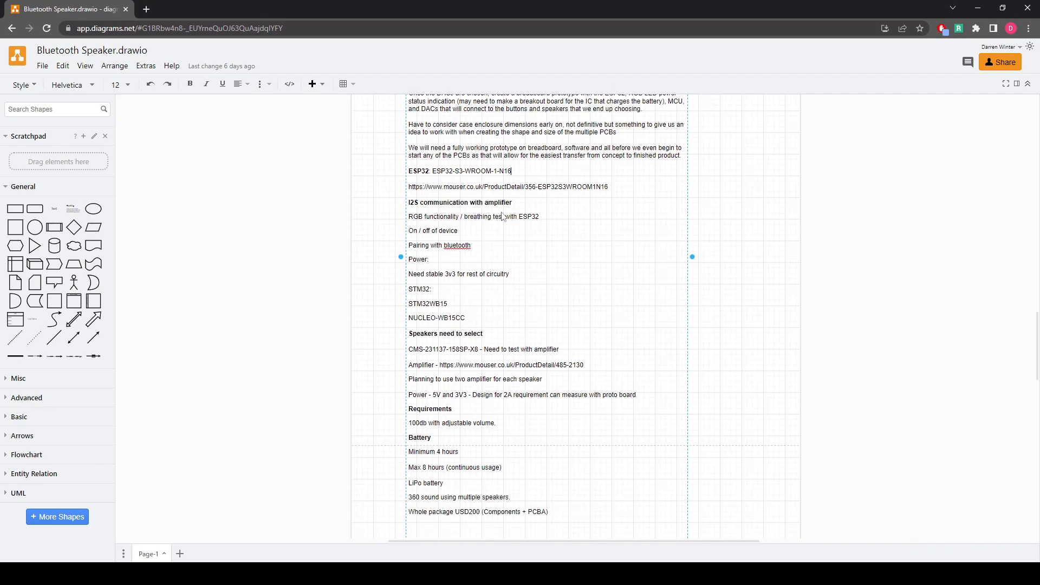
# - Select the ESP32 module part number and continue scrolling through the page
pyautogui.doubleClick(471, 171)
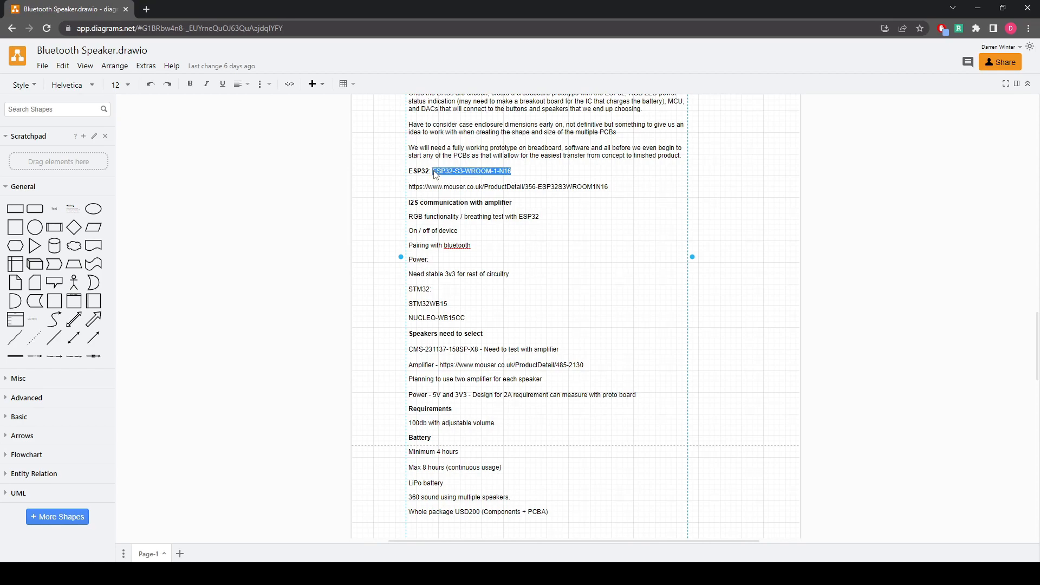
pyautogui.moveTo(461, 227)
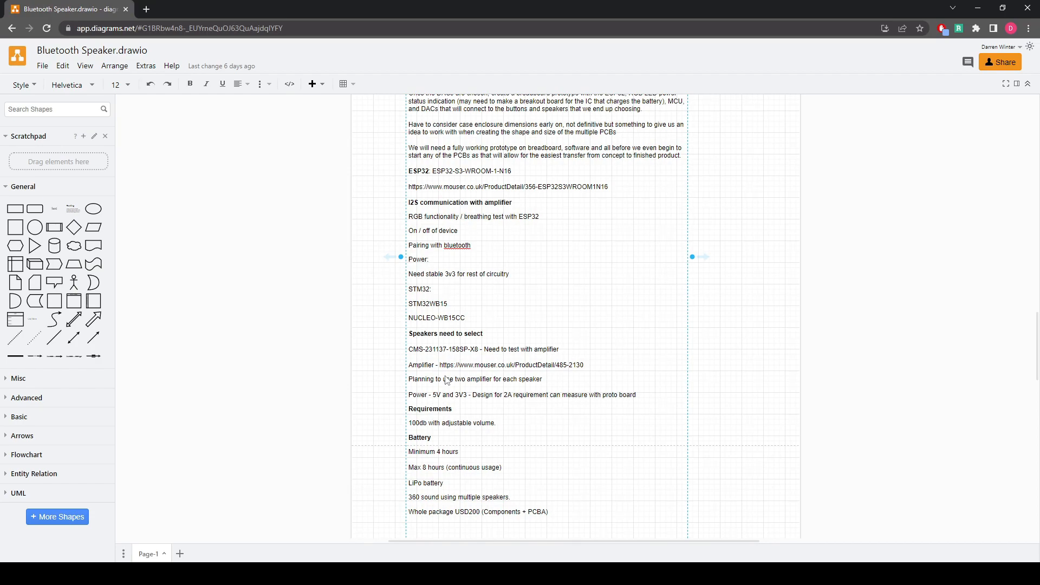
pyautogui.scroll(-3)
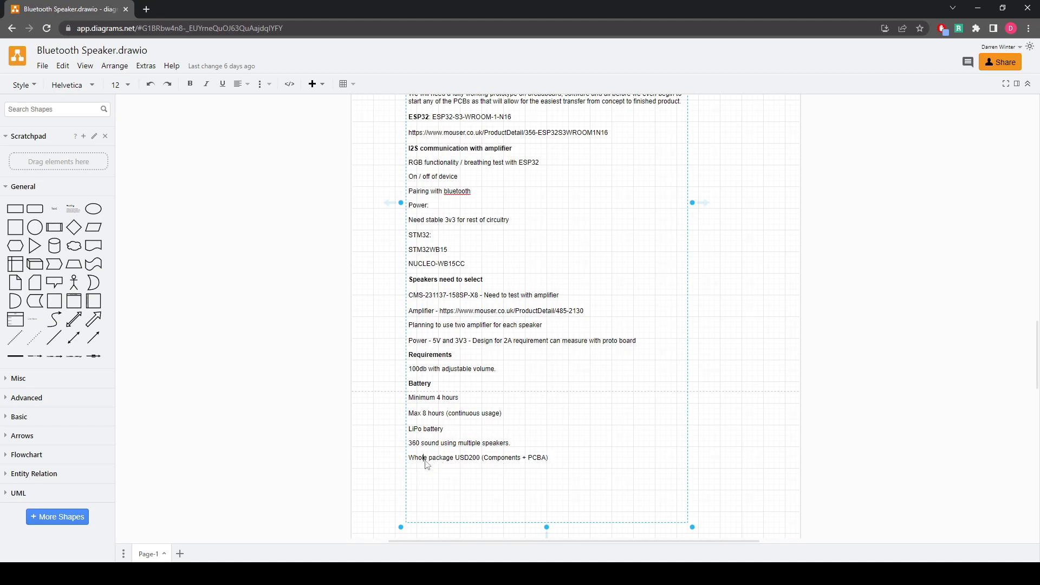
pyautogui.moveTo(434, 416)
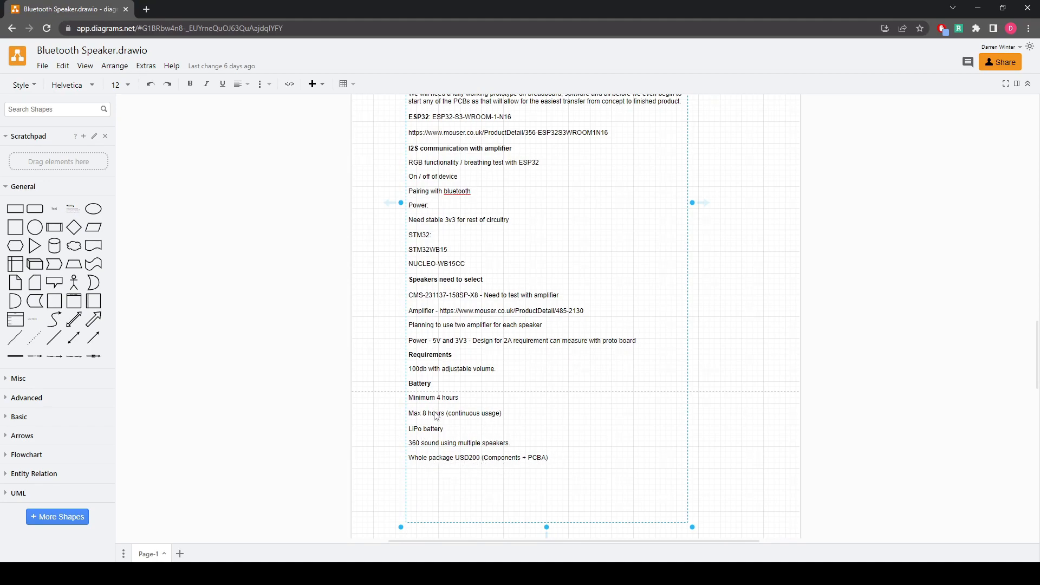
pyautogui.scroll(3)
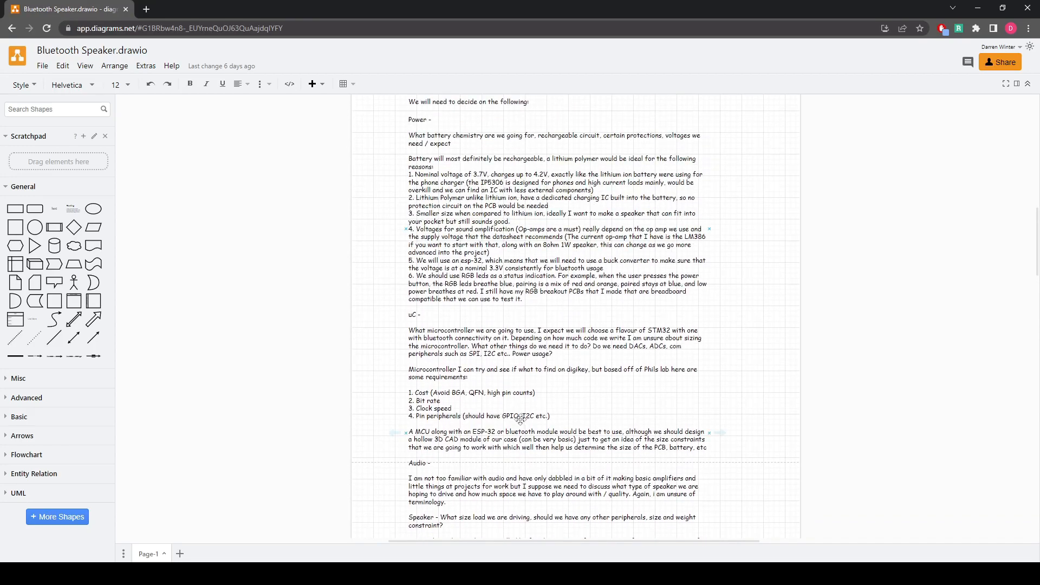
pyautogui.scroll(3)
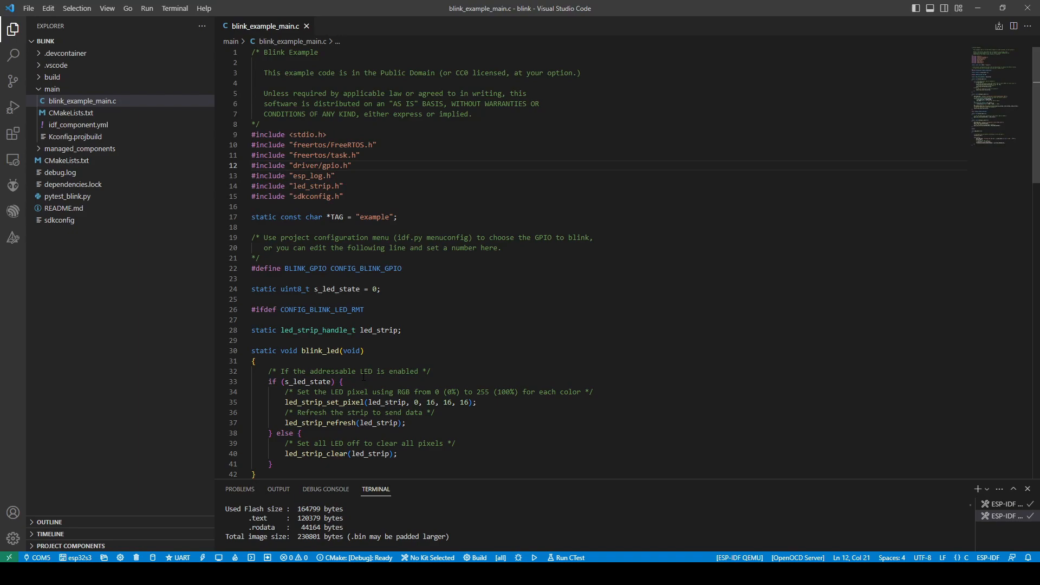
pyautogui.moveTo(13, 54)
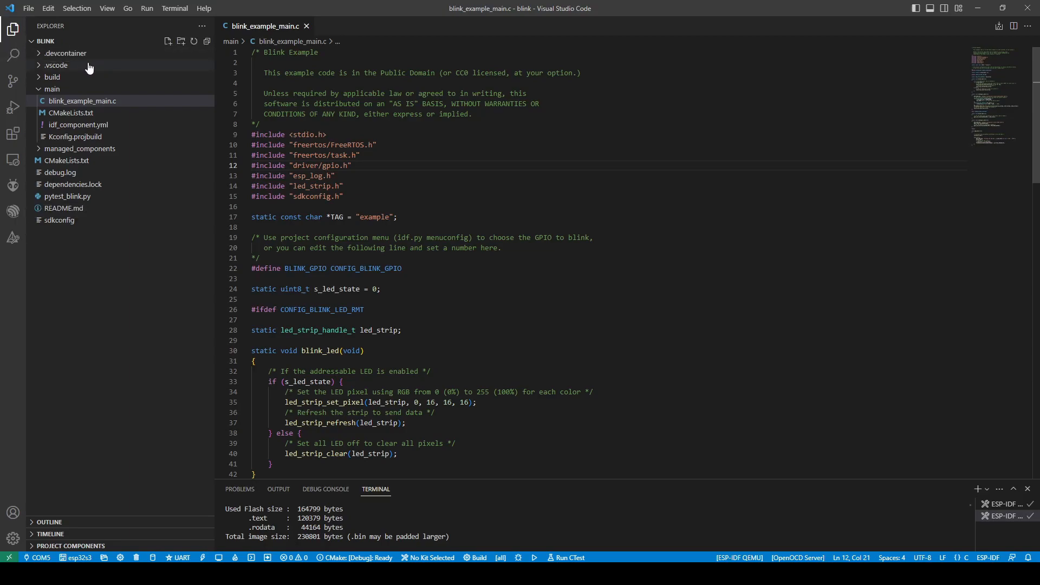
pyautogui.moveTo(56, 65)
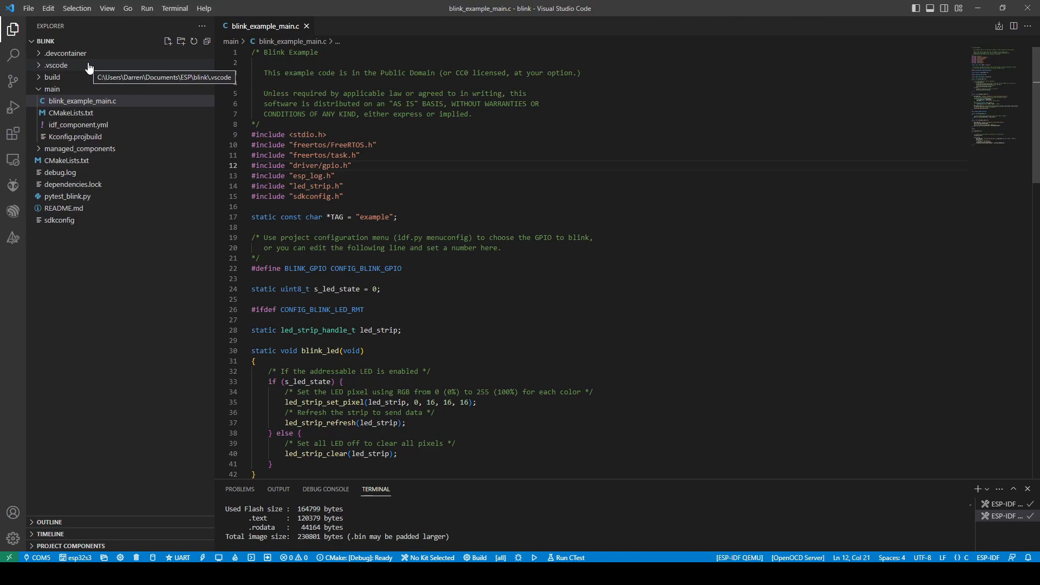
pyautogui.scroll(-3)
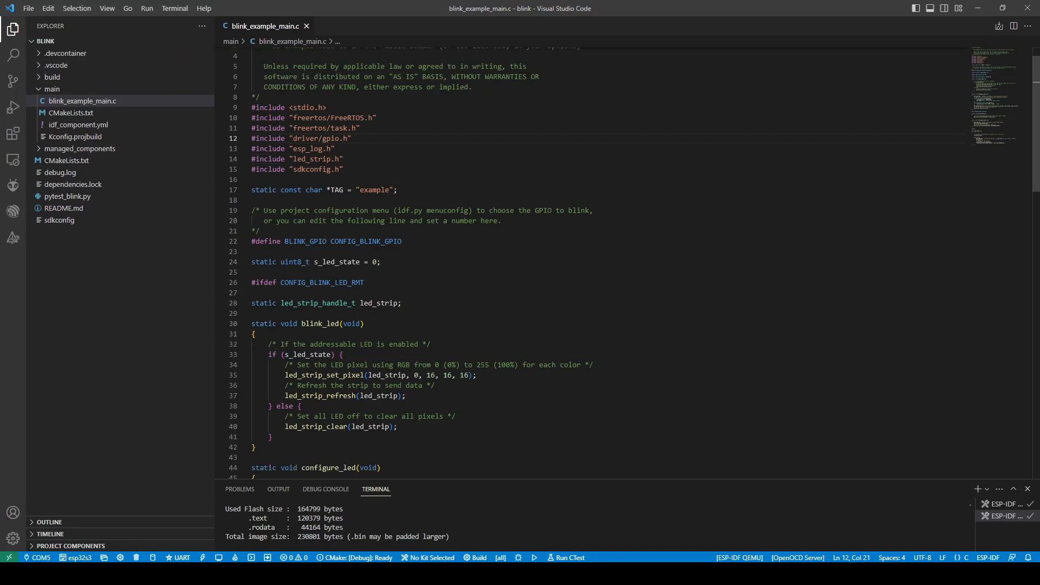
pyautogui.scroll(-3)
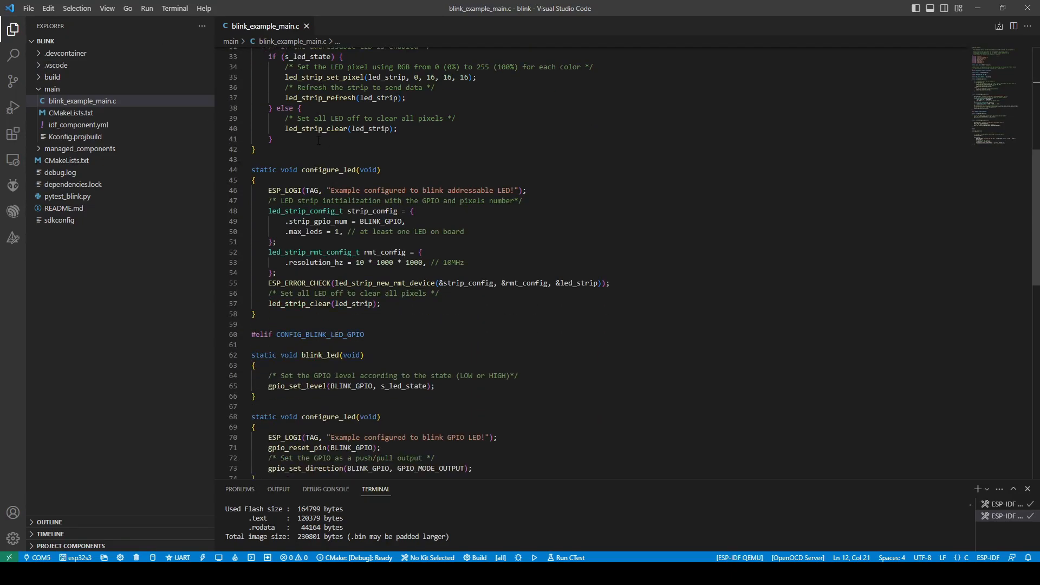
pyautogui.scroll(3)
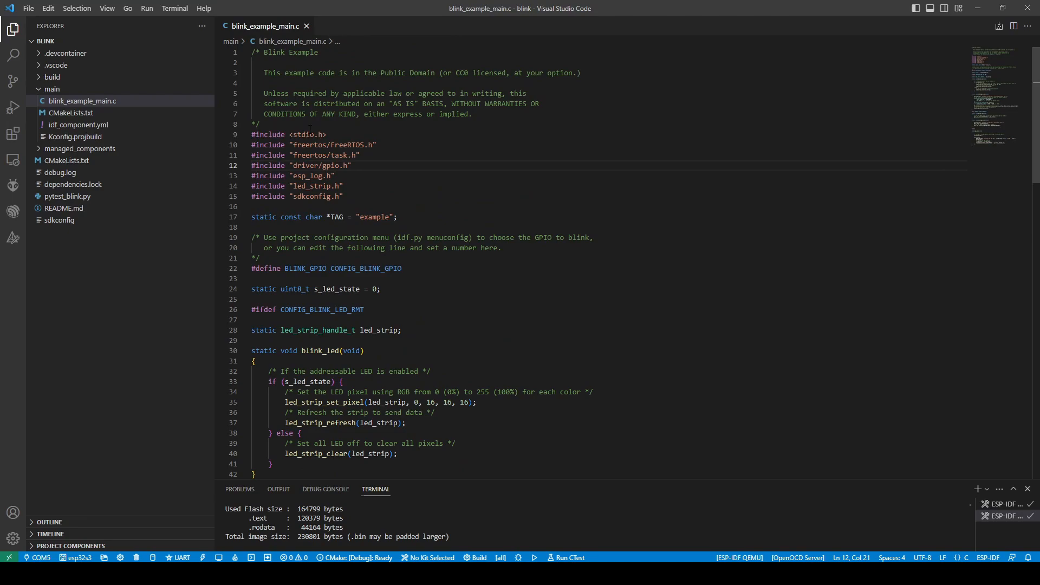
pyautogui.scroll(-3)
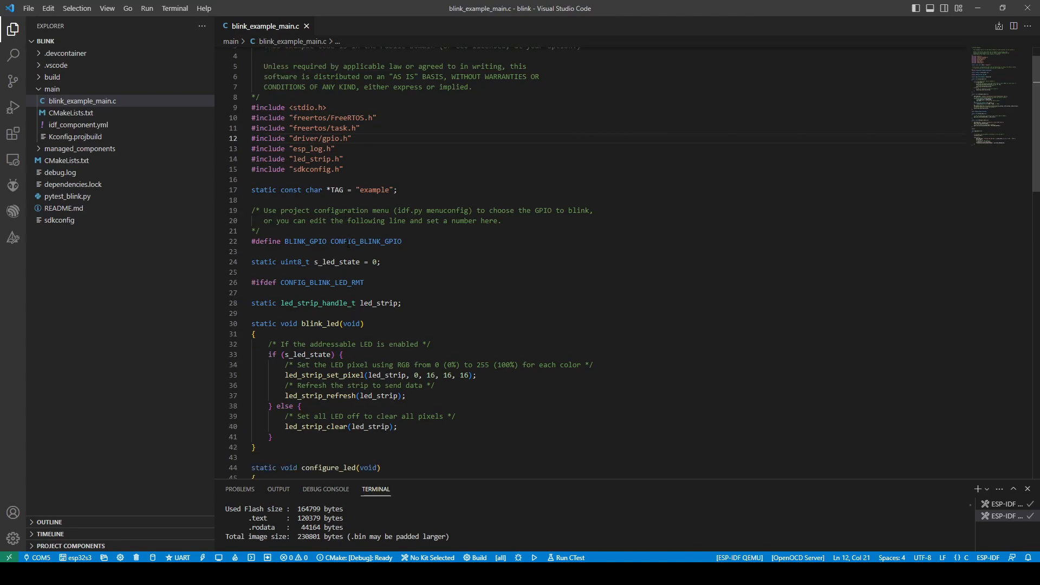
pyautogui.moveTo(371, 240)
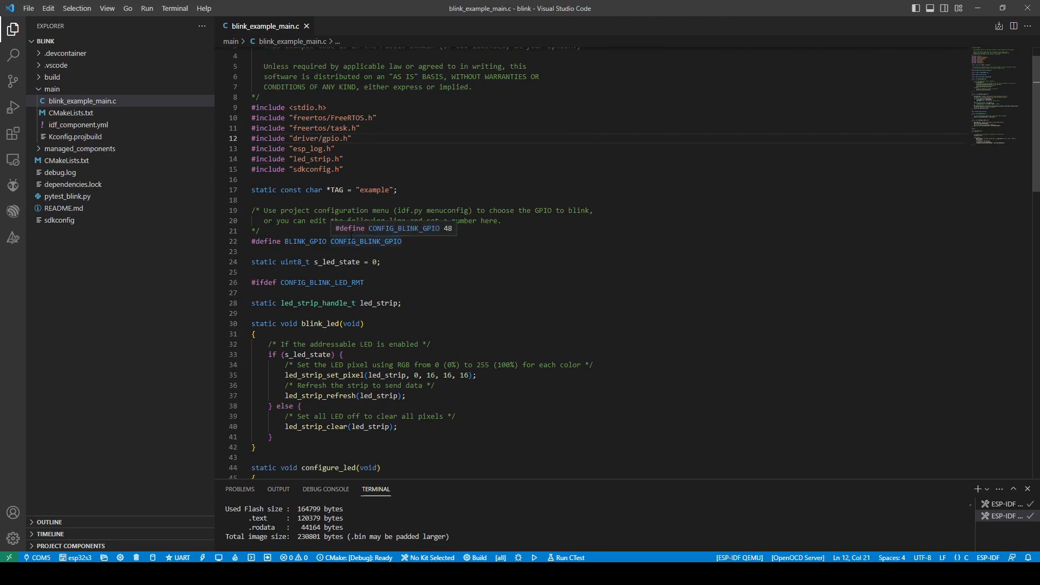
pyautogui.moveTo(413, 140)
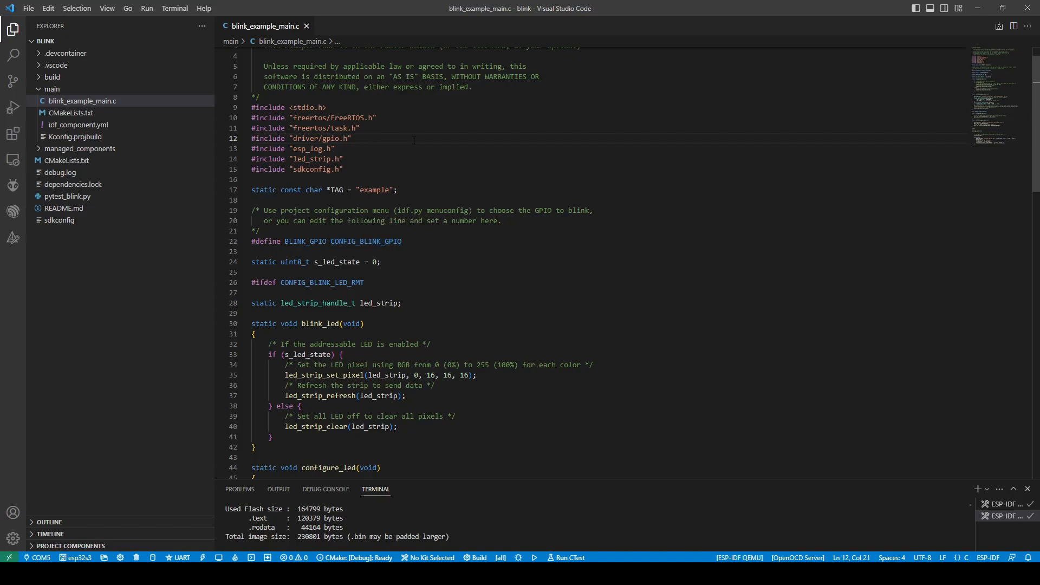
pyautogui.scroll(-3)
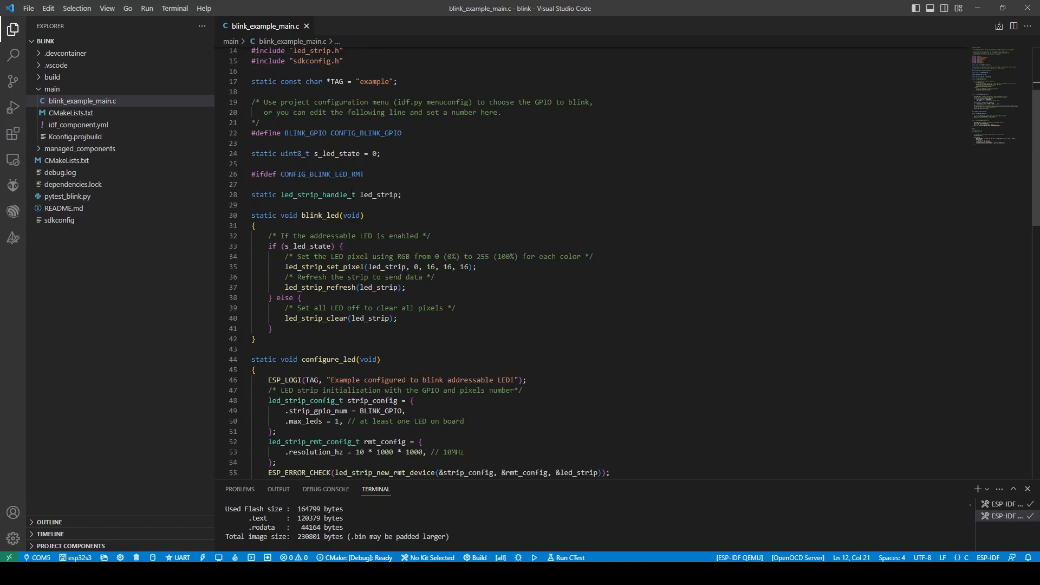
pyautogui.scroll(-3)
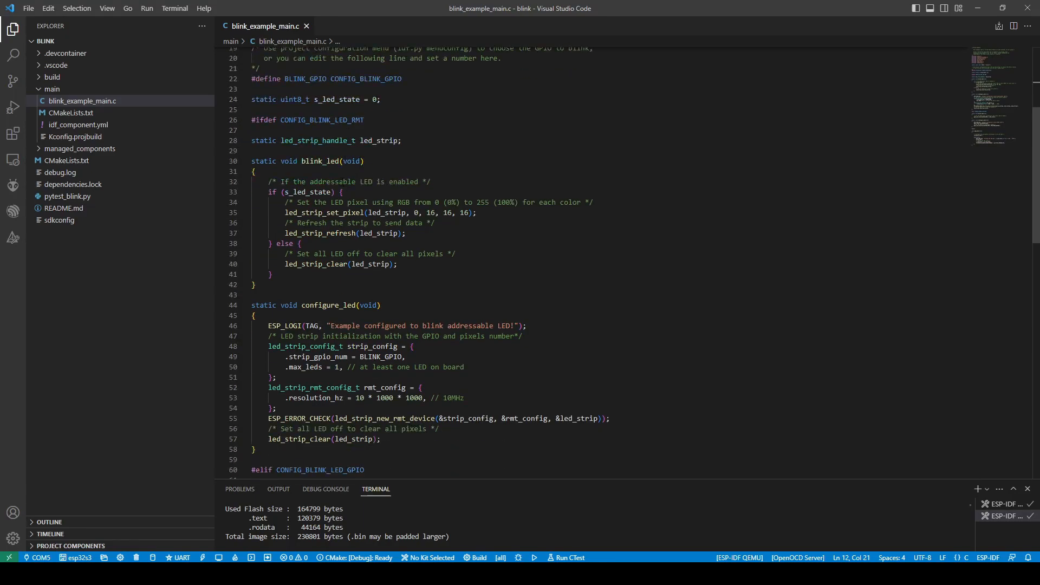
pyautogui.moveTo(294, 191)
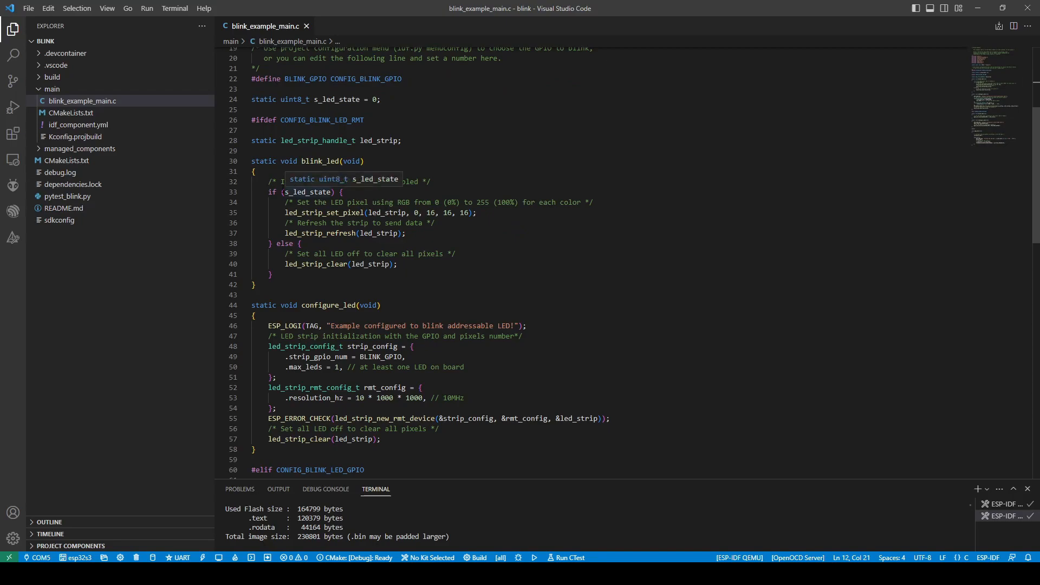
pyautogui.moveTo(165, 478)
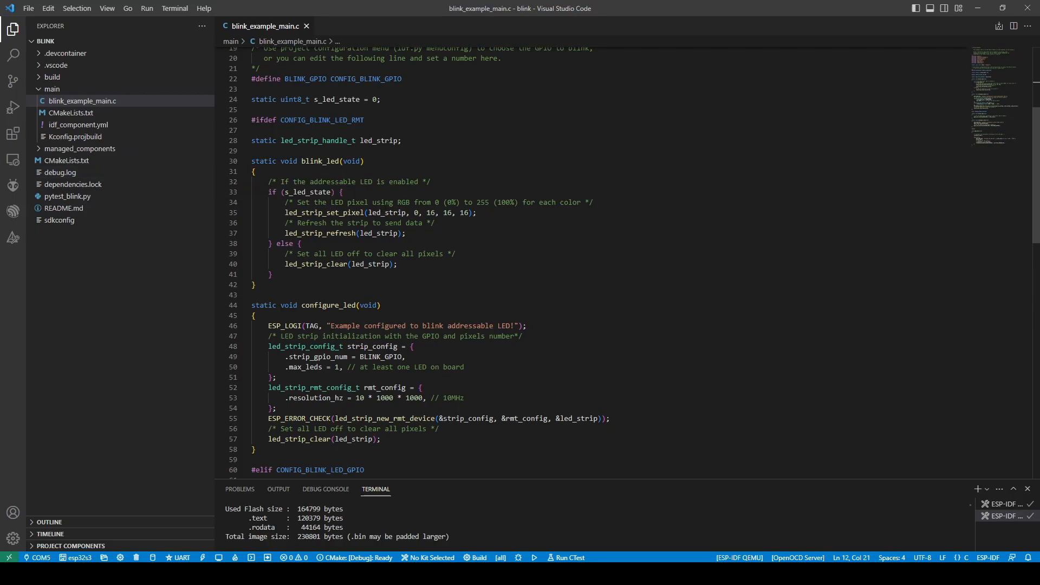
pyautogui.moveTo(218, 557)
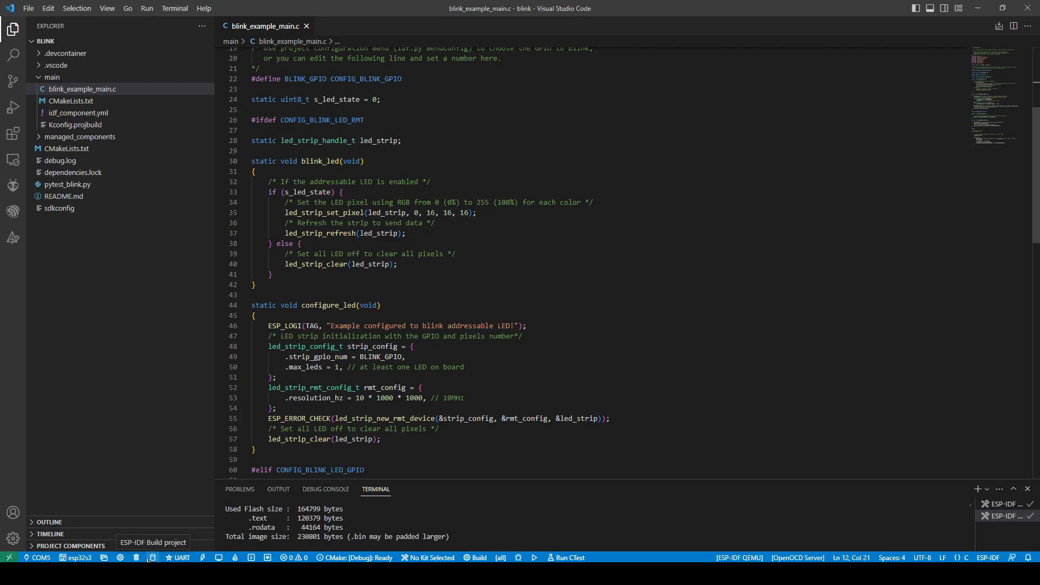
# - Rebuild the blink project so the terminal reports the 230801-byte total image size
pyautogui.click(477, 557)
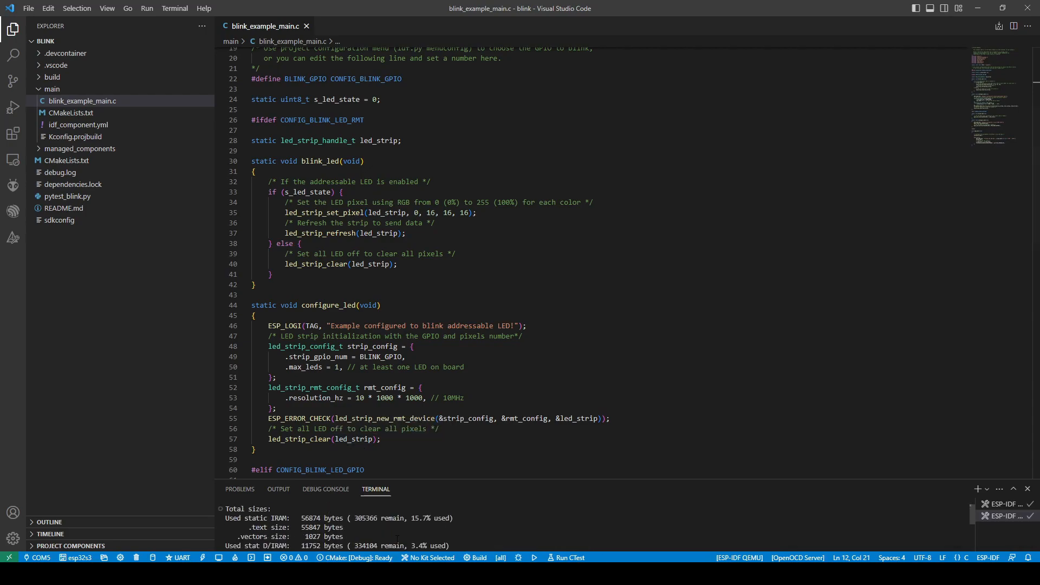
pyautogui.click(325, 489)
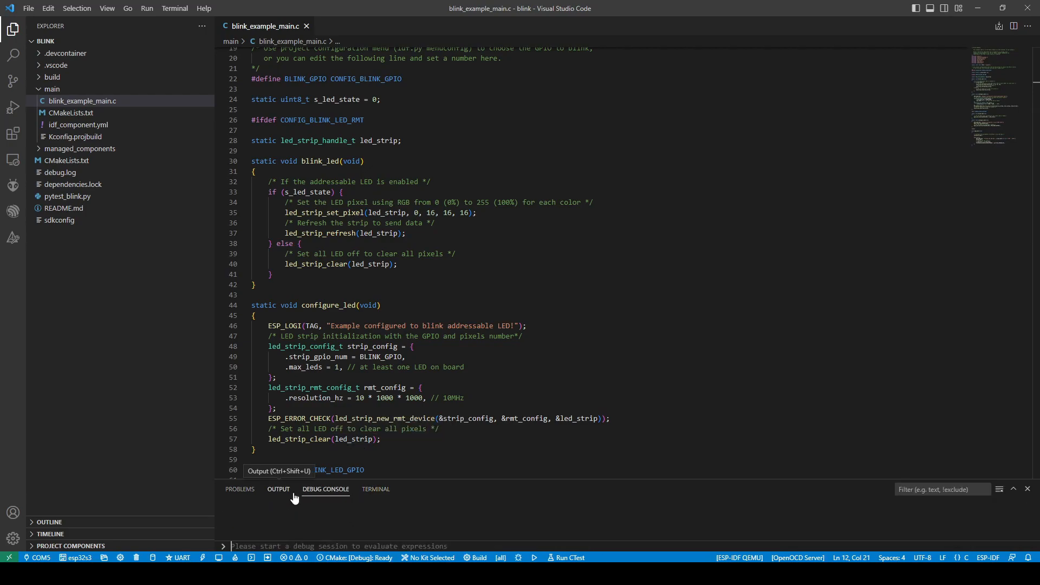
pyautogui.click(376, 489)
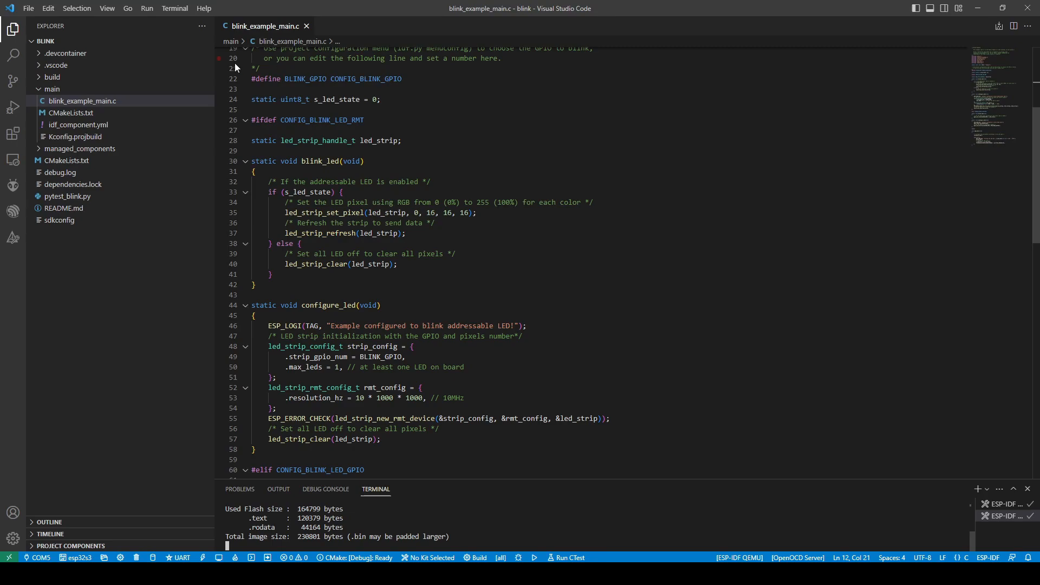
# - Filter the Command Palette with 'ESP-IDF: Size' to find the size analysis command
pyautogui.press('ctrl+shift+p')
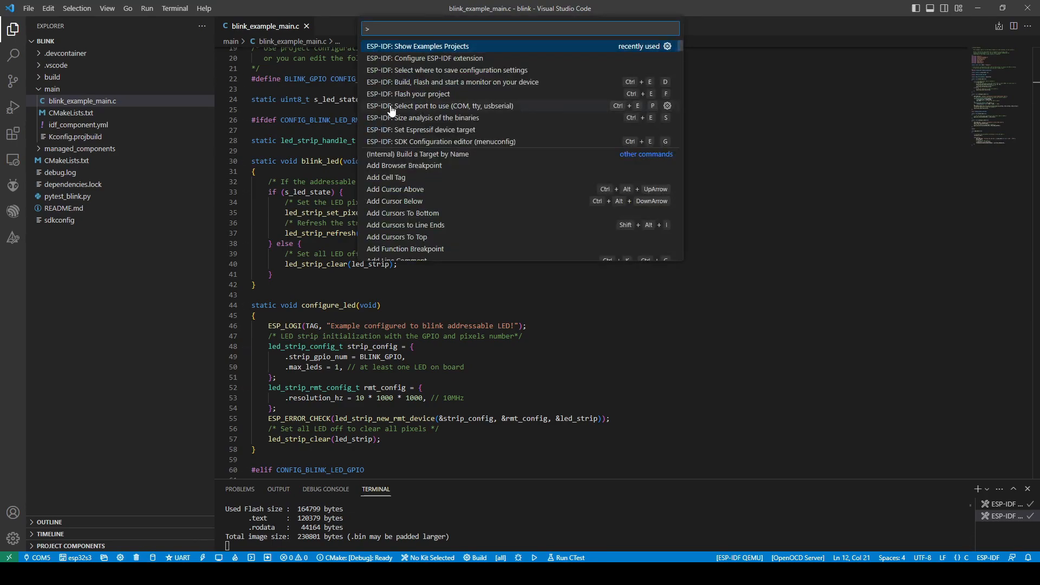
pyautogui.write('ESP')
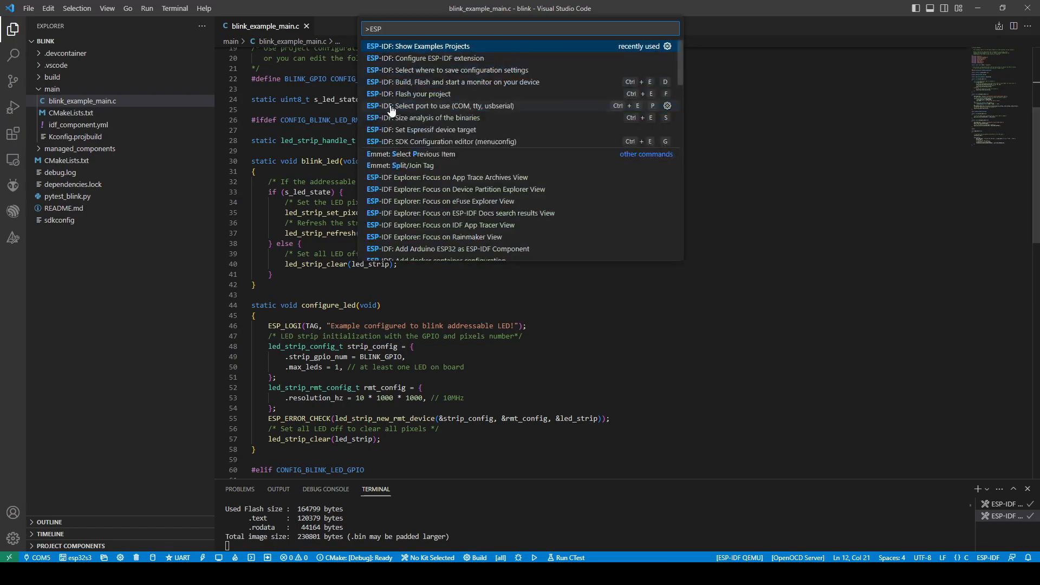
pyautogui.write('-IDF')
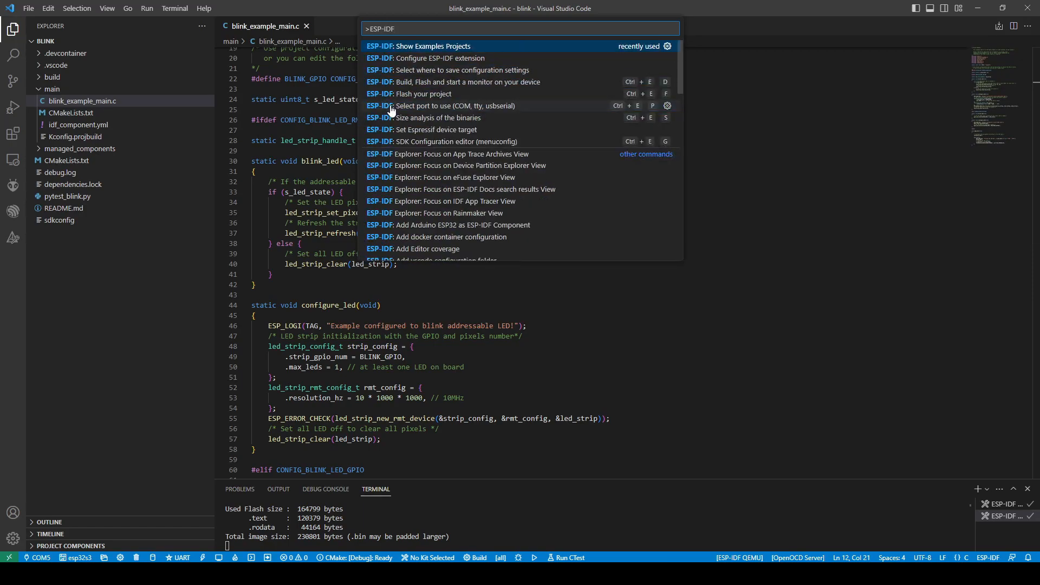
pyautogui.write(':')
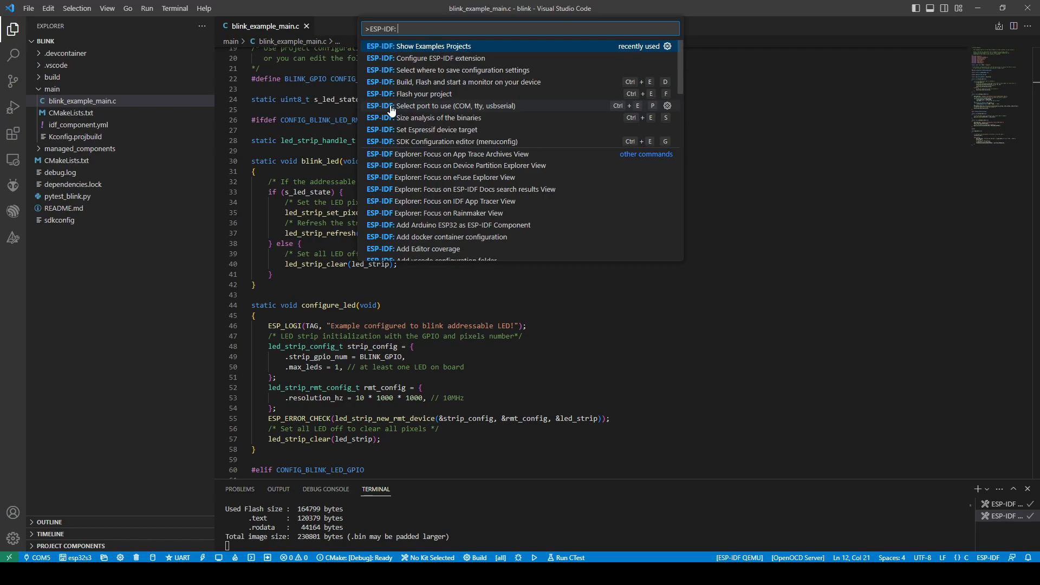
pyautogui.write('Size')
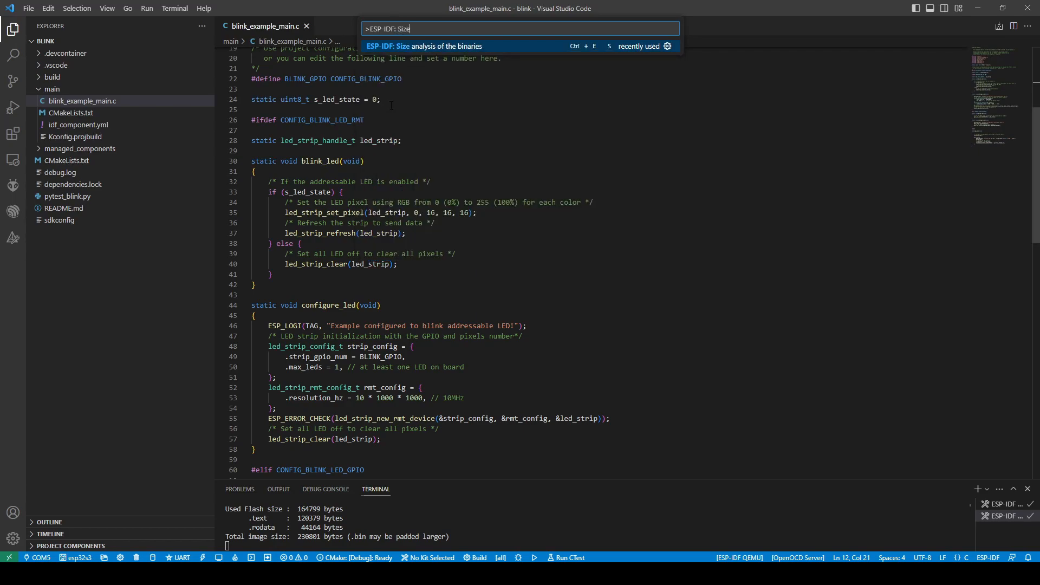
pyautogui.moveTo(498, 56)
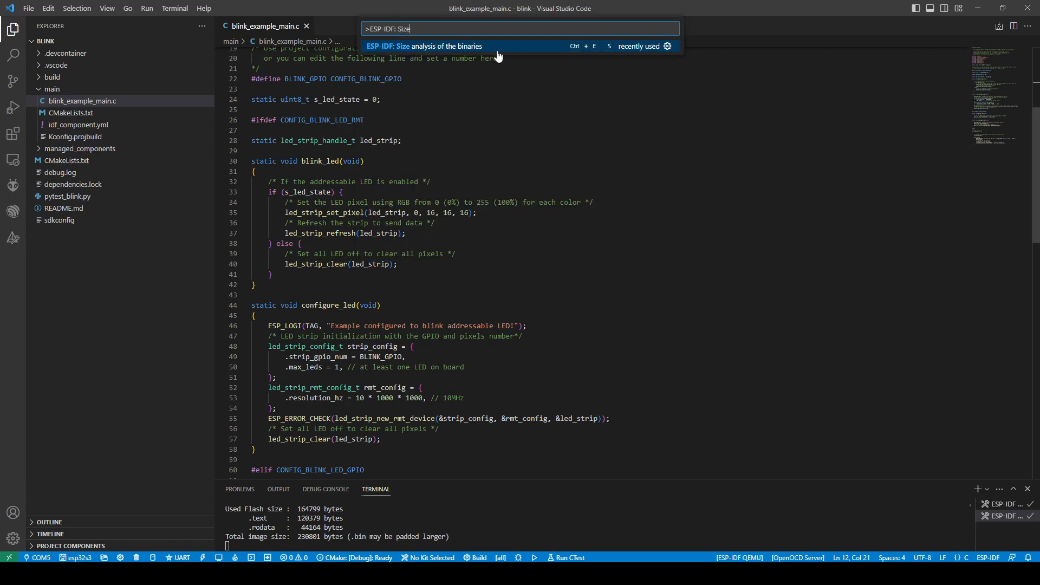
pyautogui.click(424, 45)
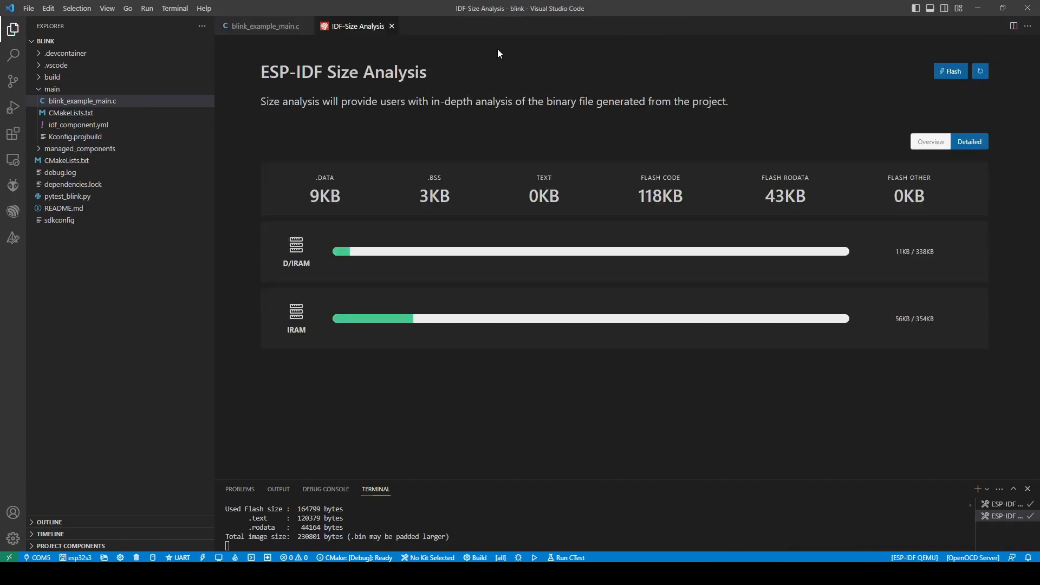
pyautogui.moveTo(325, 269)
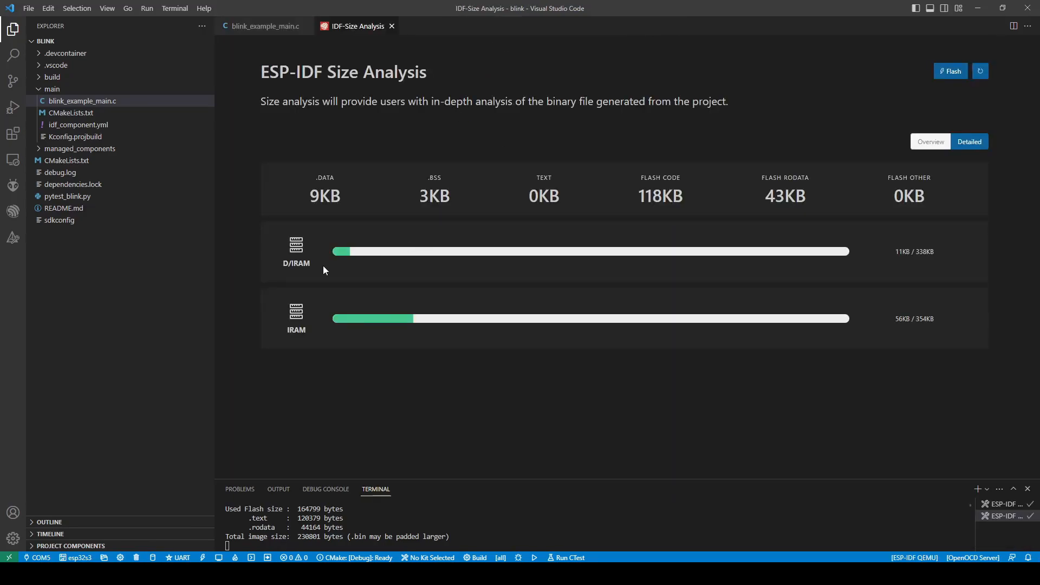
pyautogui.moveTo(286, 244)
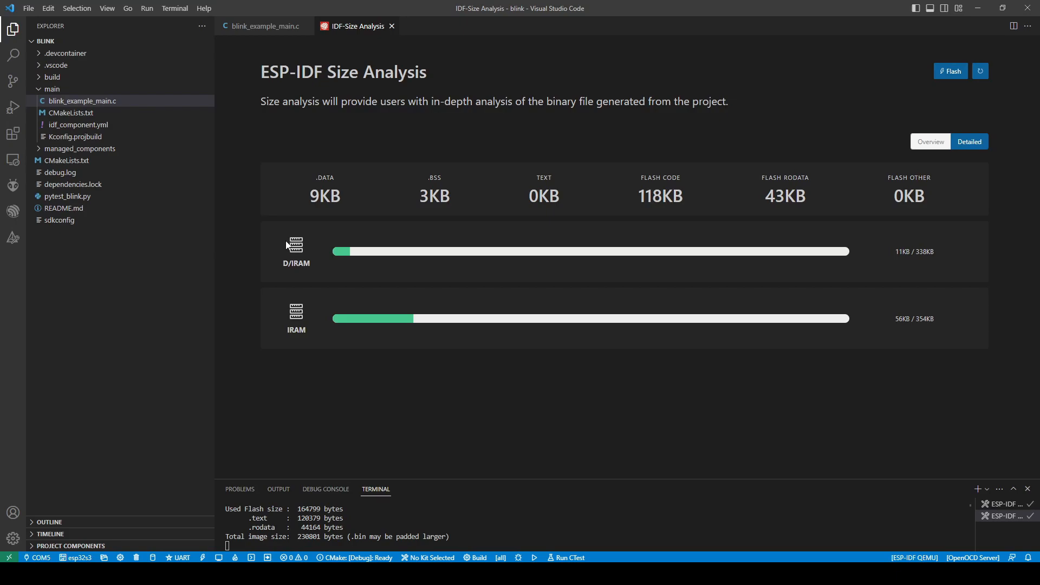
pyautogui.moveTo(307, 257)
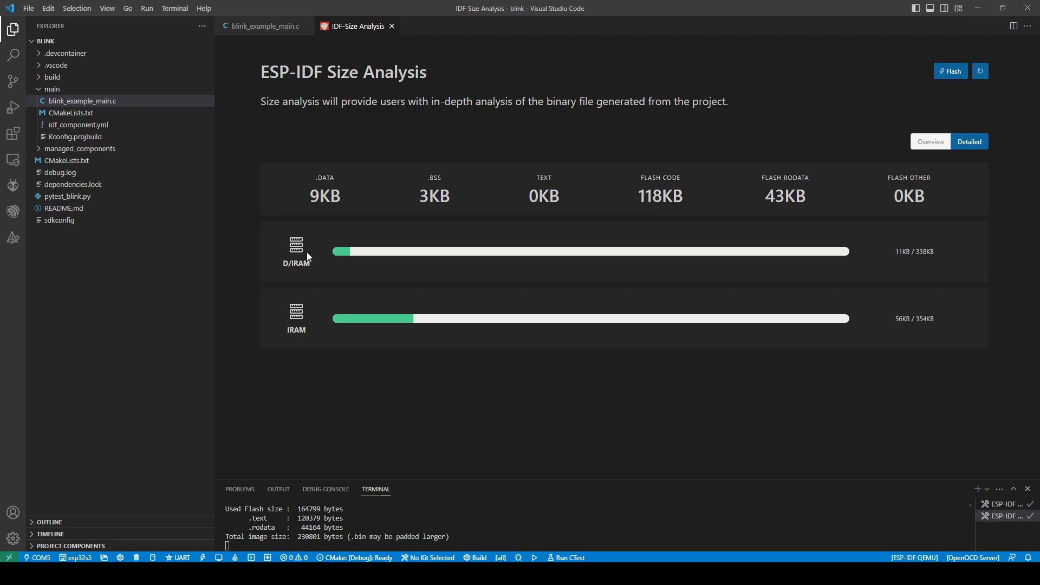
pyautogui.moveTo(316, 258)
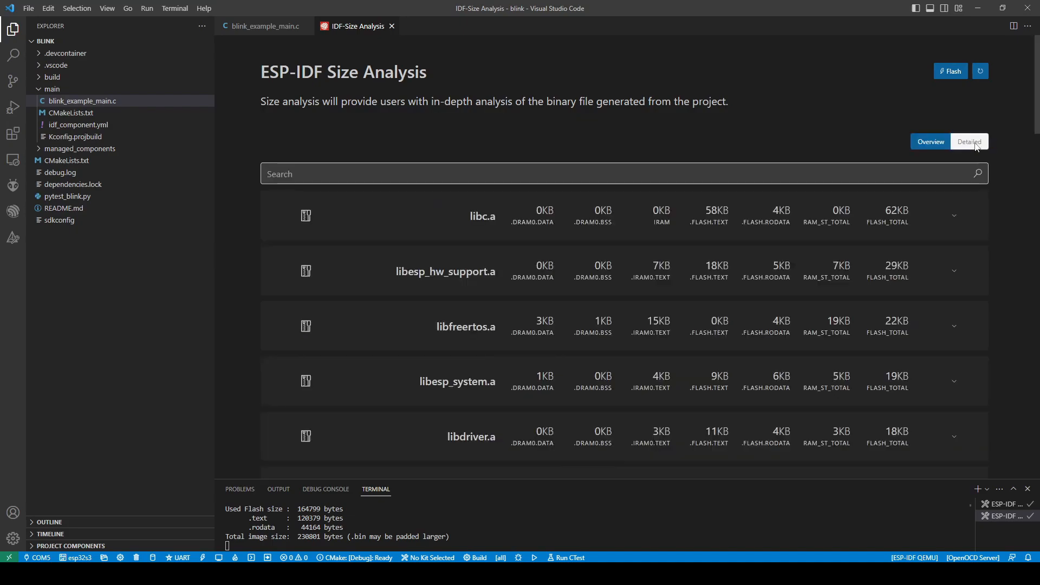
pyautogui.scroll(-3)
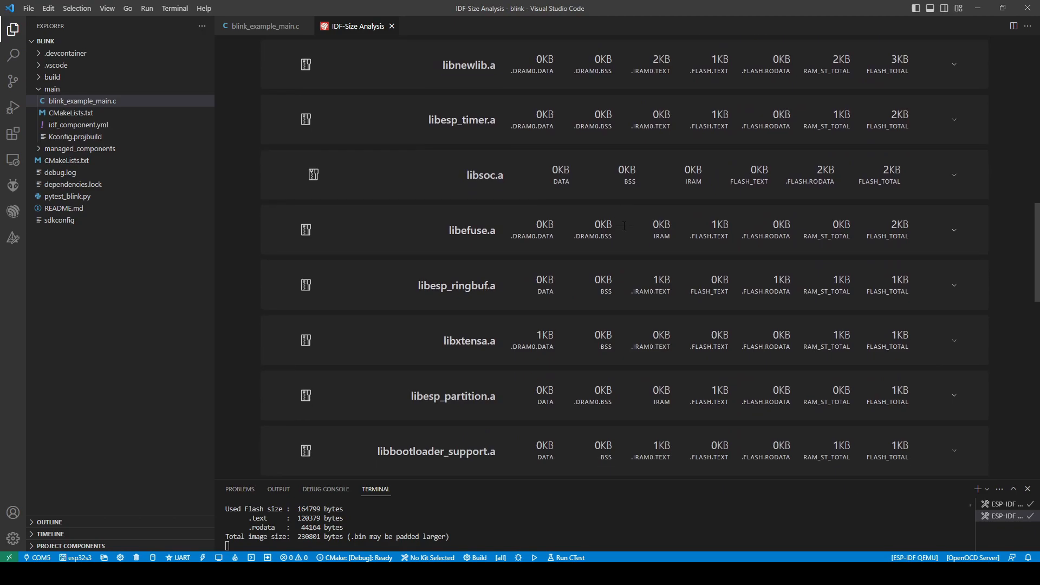
pyautogui.scroll(-3)
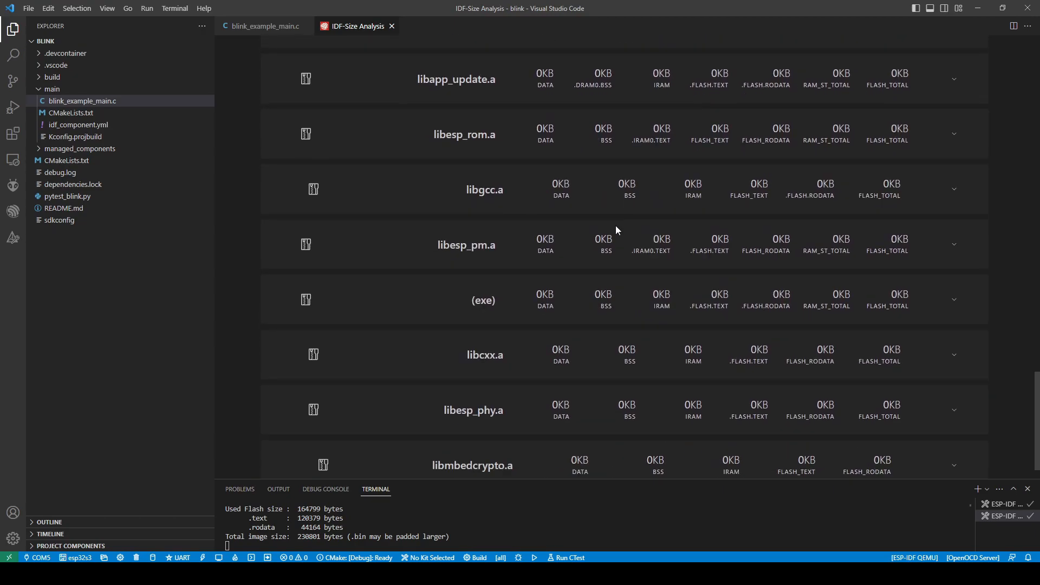
pyautogui.scroll(3)
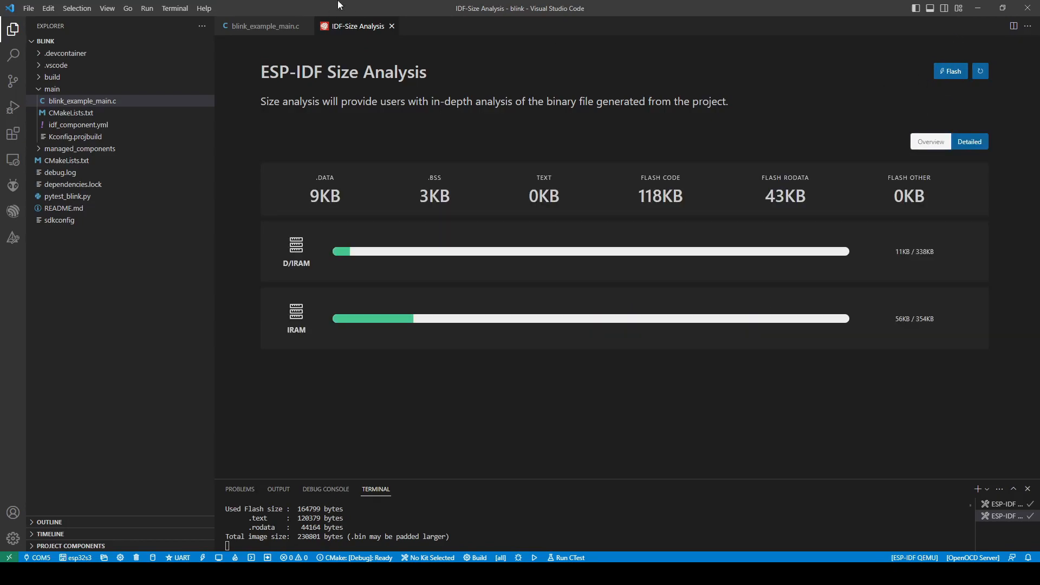
pyautogui.moveTo(264, 26)
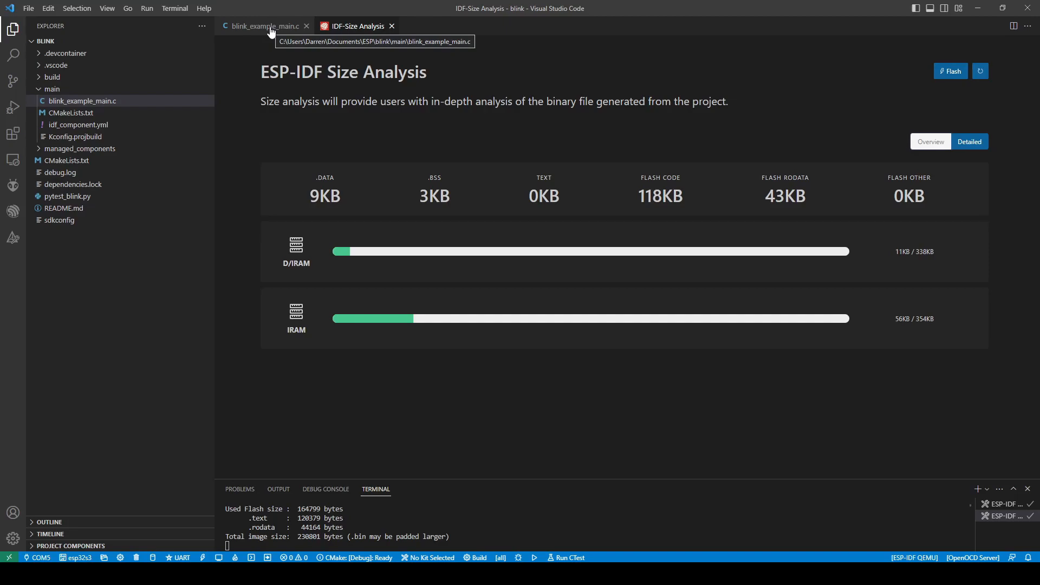
# - Run 'ESP-IDF: Select port to use' and choose COM5 as the board's serial port
pyautogui.press('ctrl+shift+p')
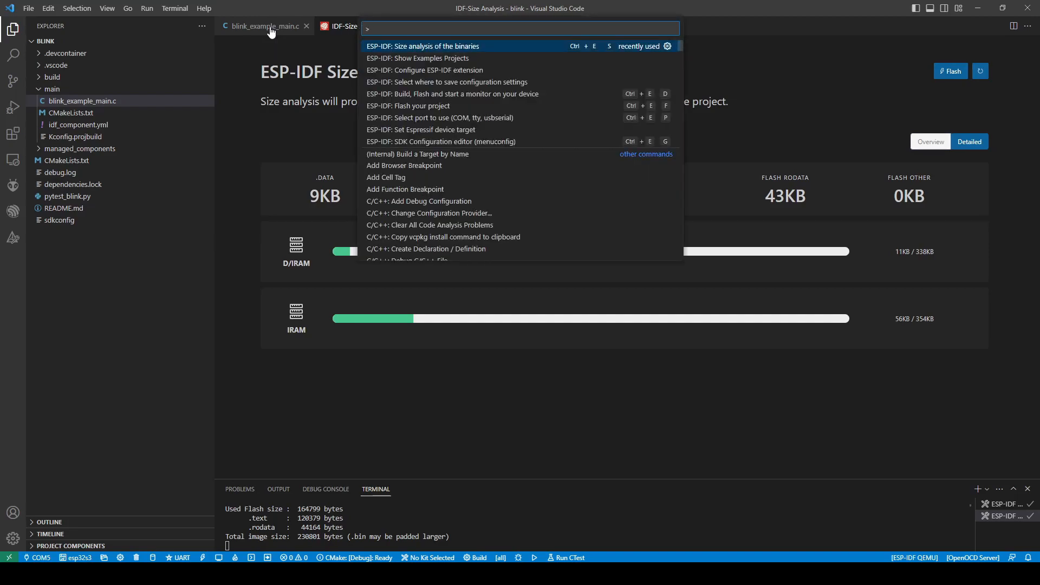
pyautogui.write('esp-idf: select')
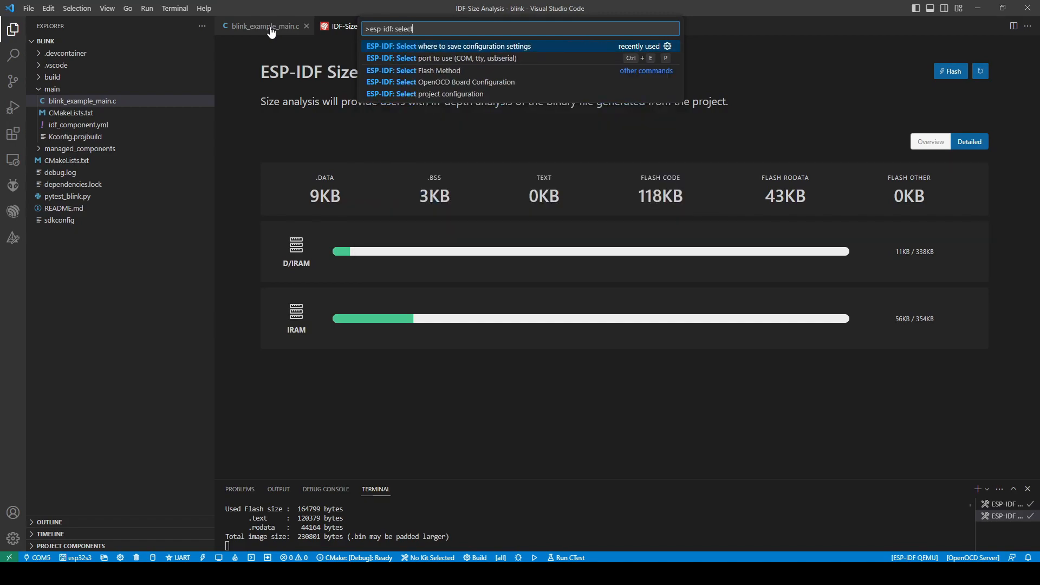
pyautogui.click(441, 58)
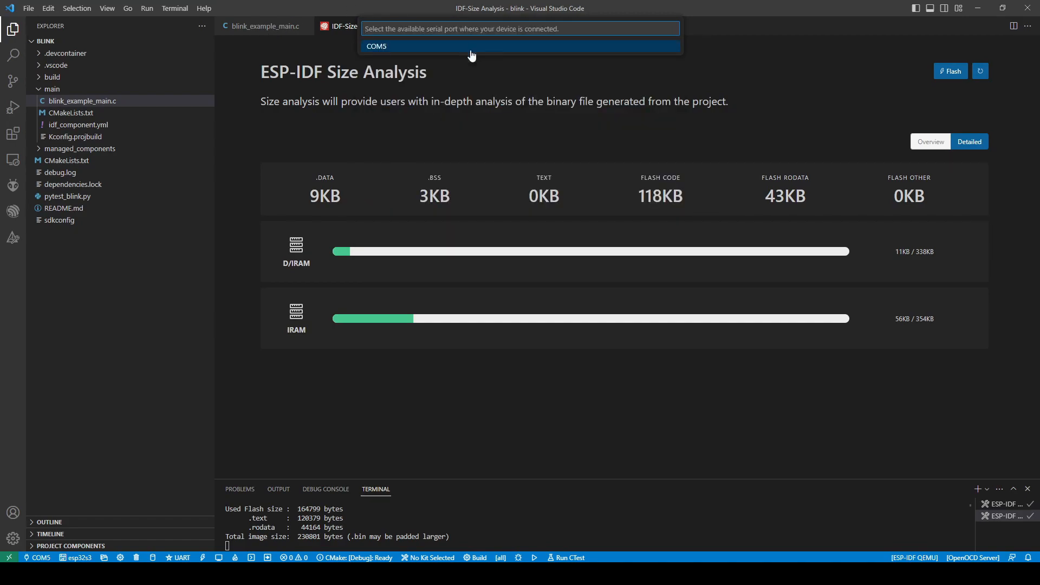
pyautogui.moveTo(468, 48)
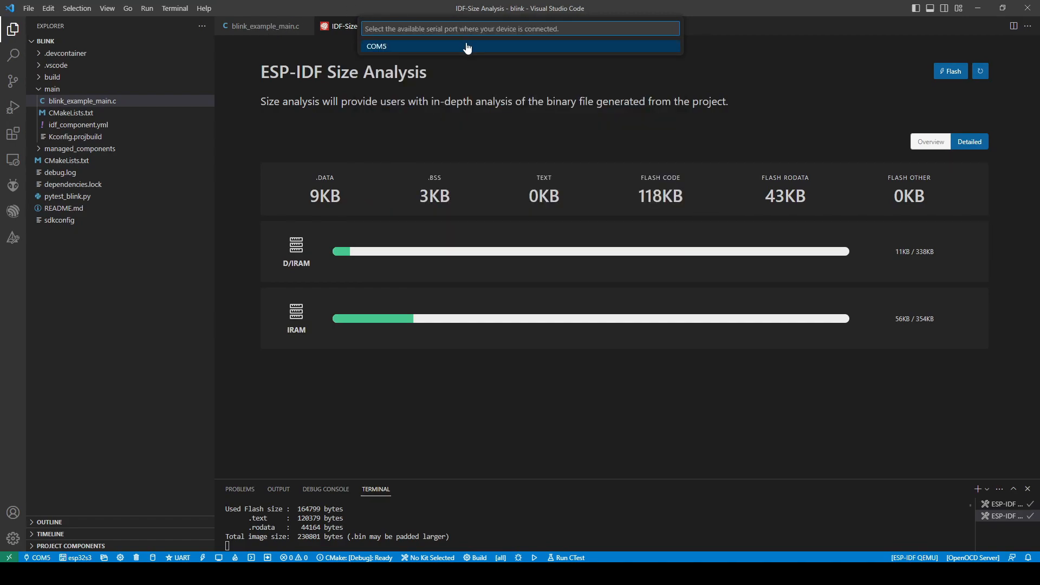
pyautogui.click(464, 45)
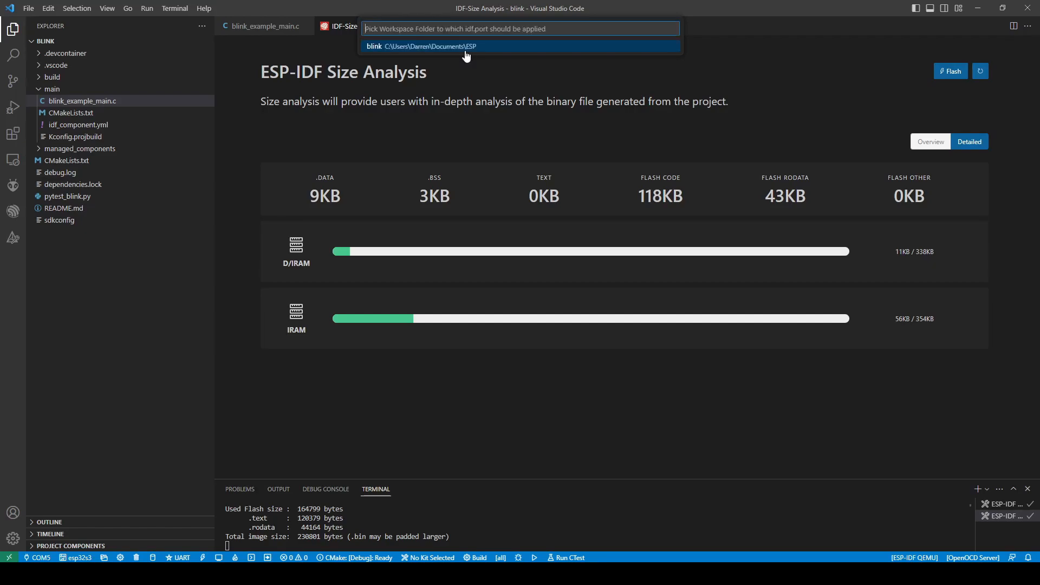
pyautogui.moveTo(363, 53)
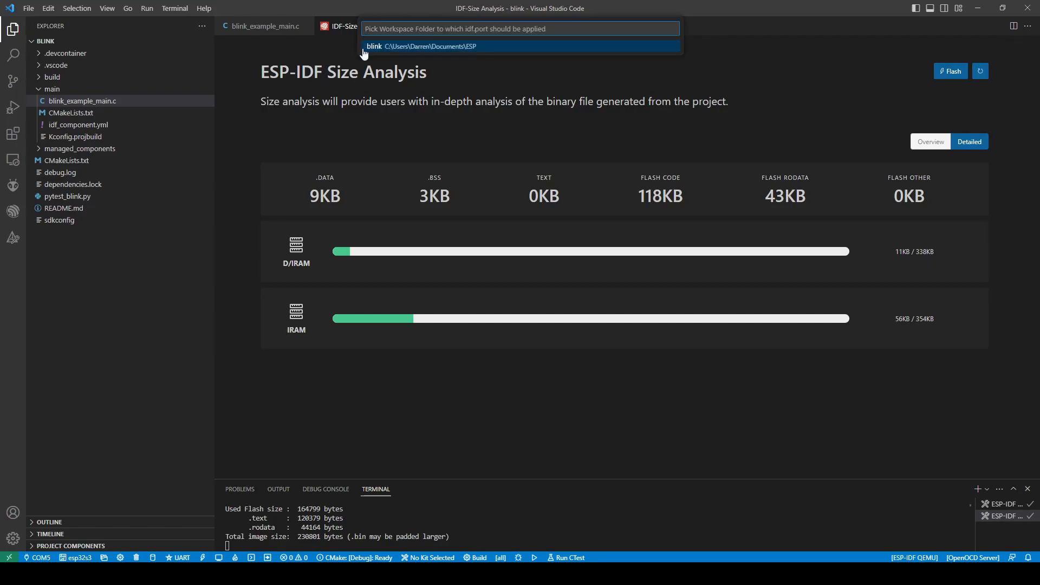
pyautogui.moveTo(460, 51)
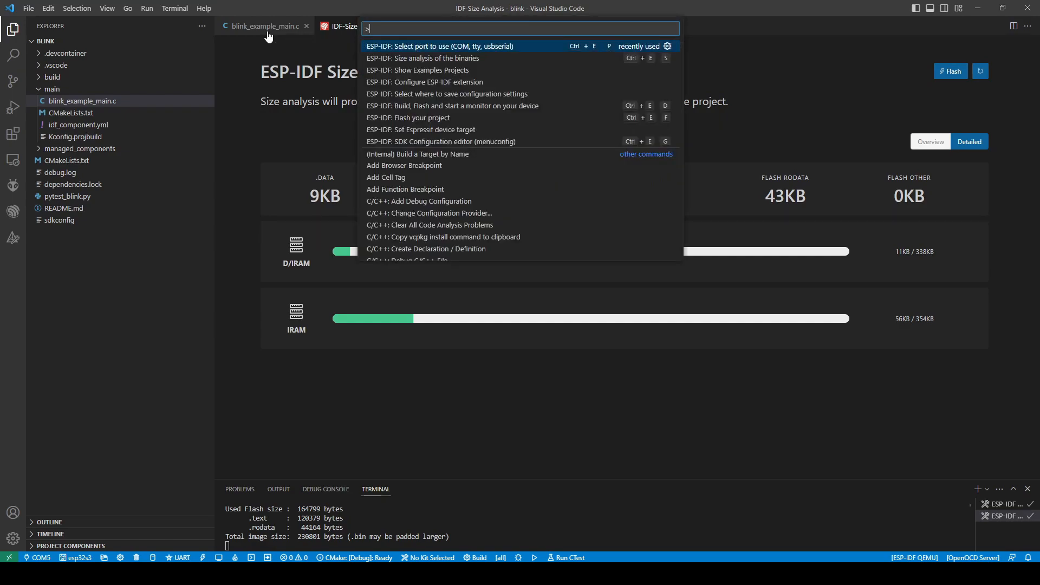
# - Flash the blink project over UART via 'ESP-IDF: Flash your project'
pyautogui.write('esp-i')
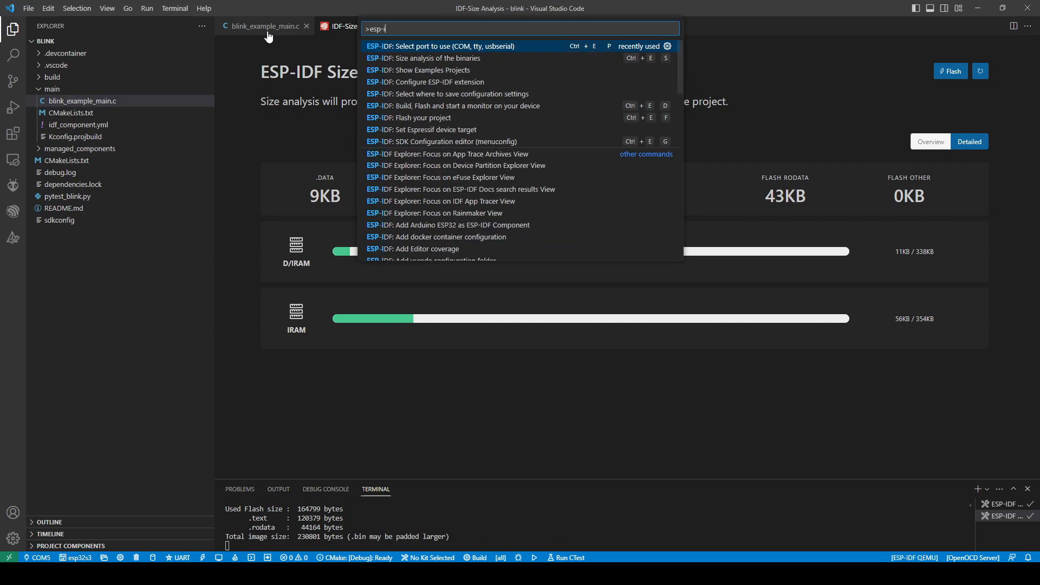
pyautogui.write('df')
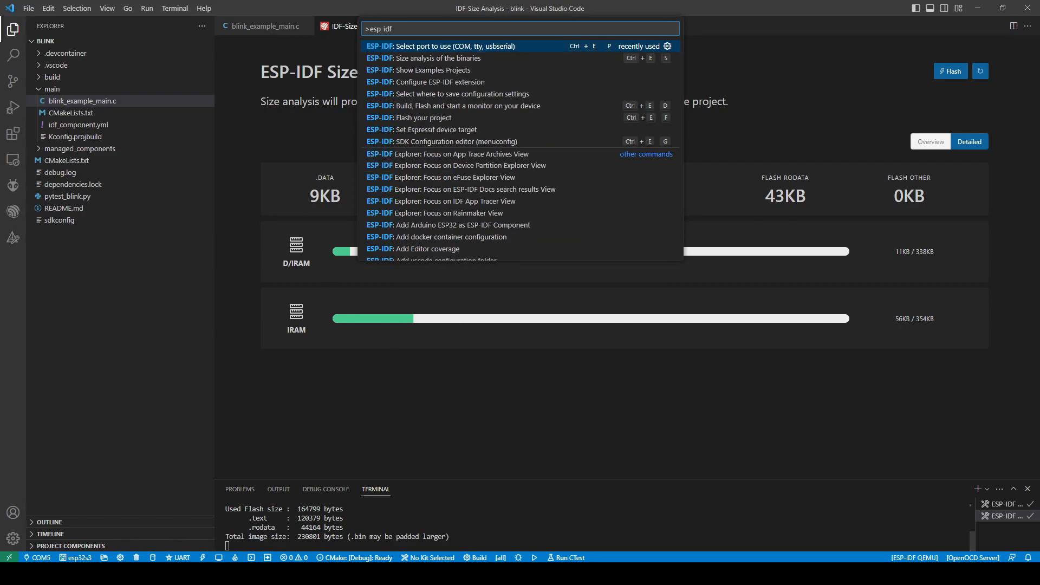
pyautogui.moveTo(475, 557)
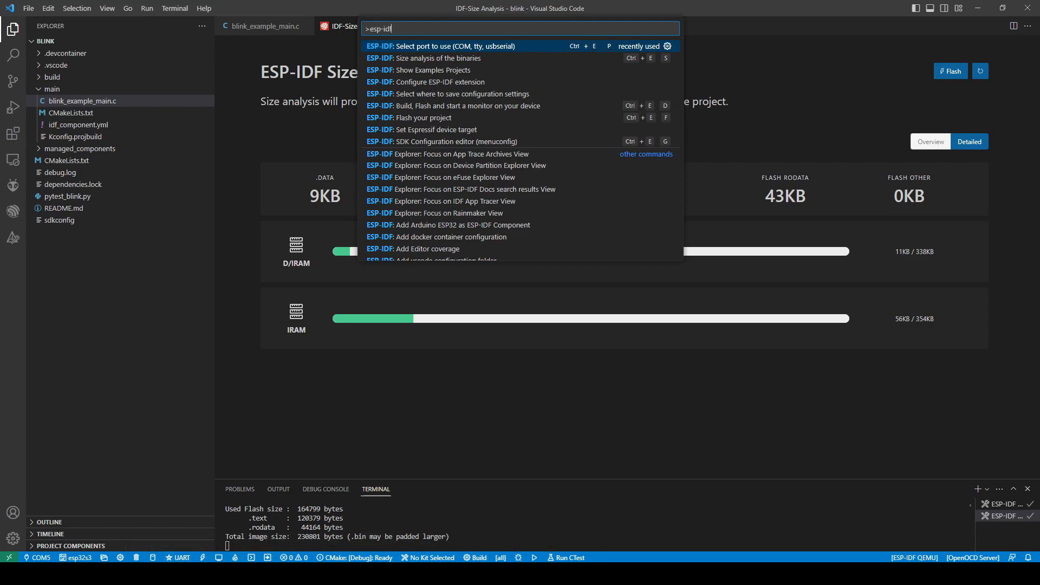
pyautogui.moveTo(208, 546)
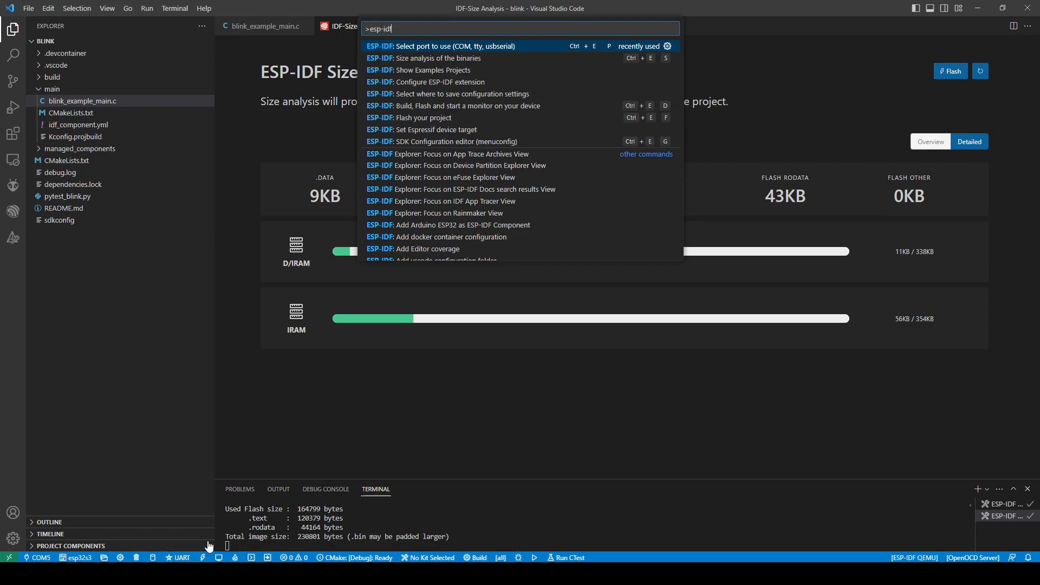
pyautogui.moveTo(208, 479)
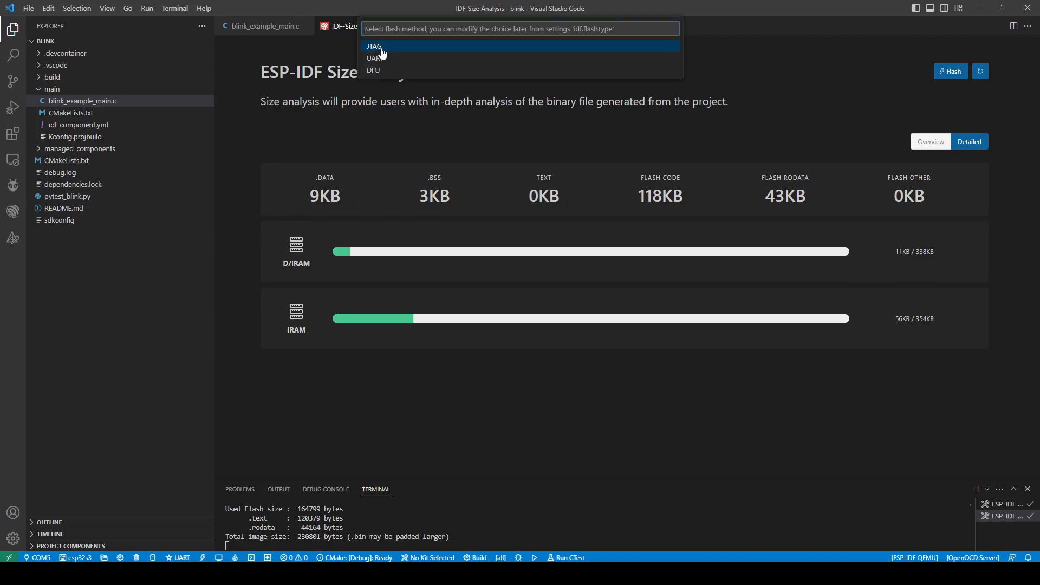
pyautogui.click(374, 46)
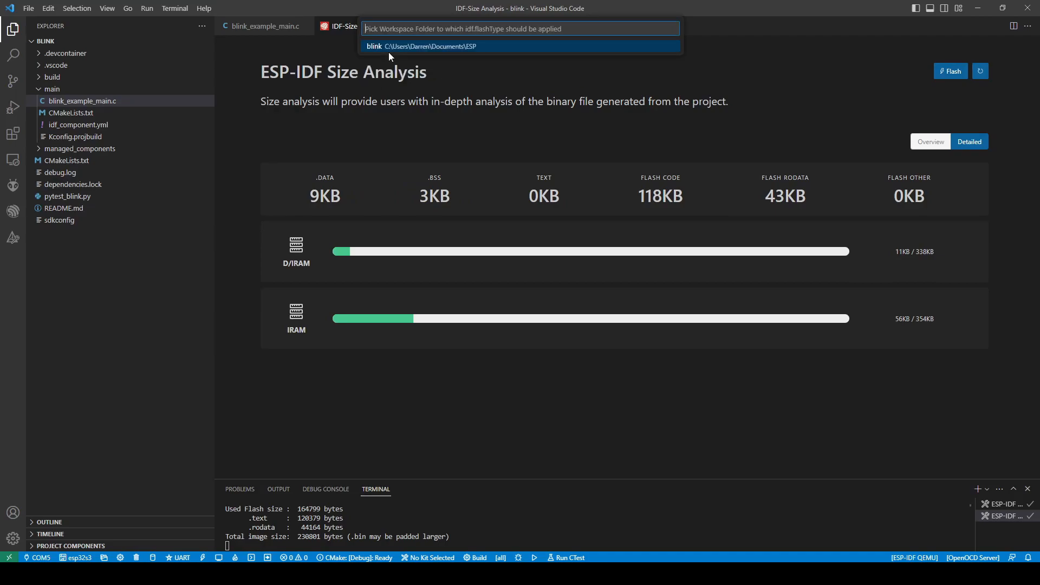
pyautogui.click(519, 46)
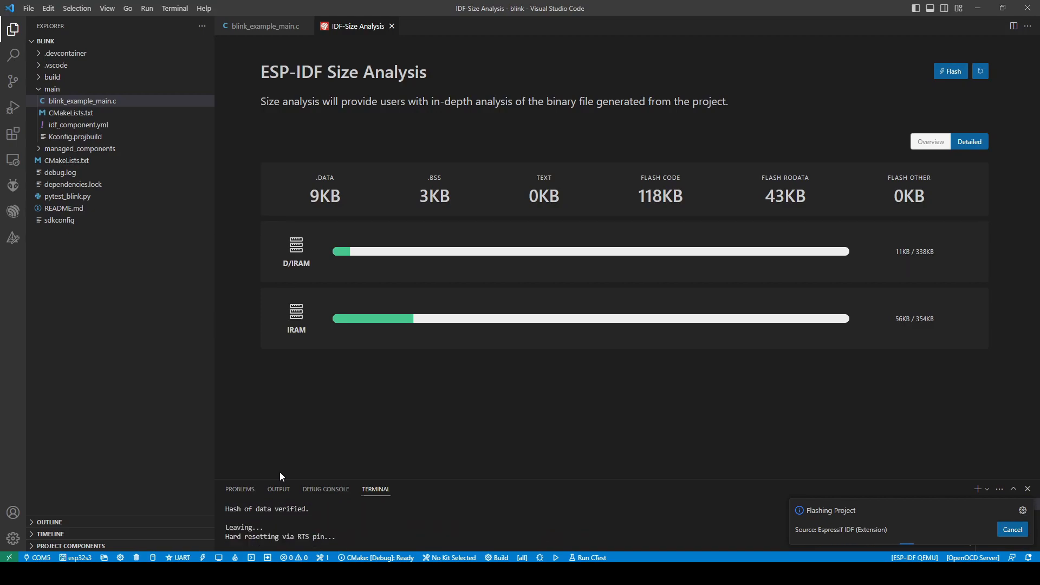
# - View the ESP-IDF output log reporting Flash Done
pyautogui.click(279, 488)
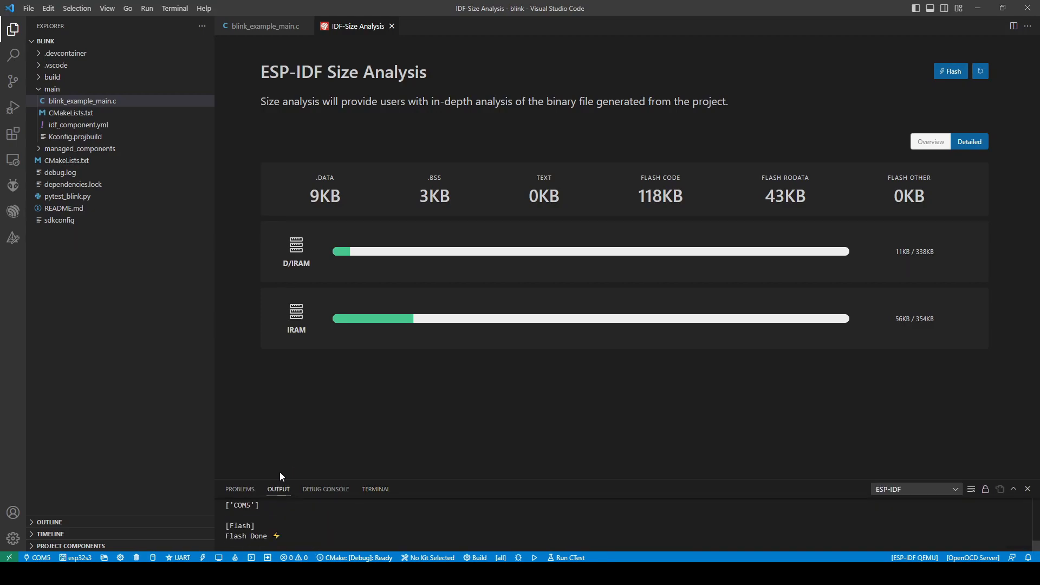
pyautogui.click(266, 26)
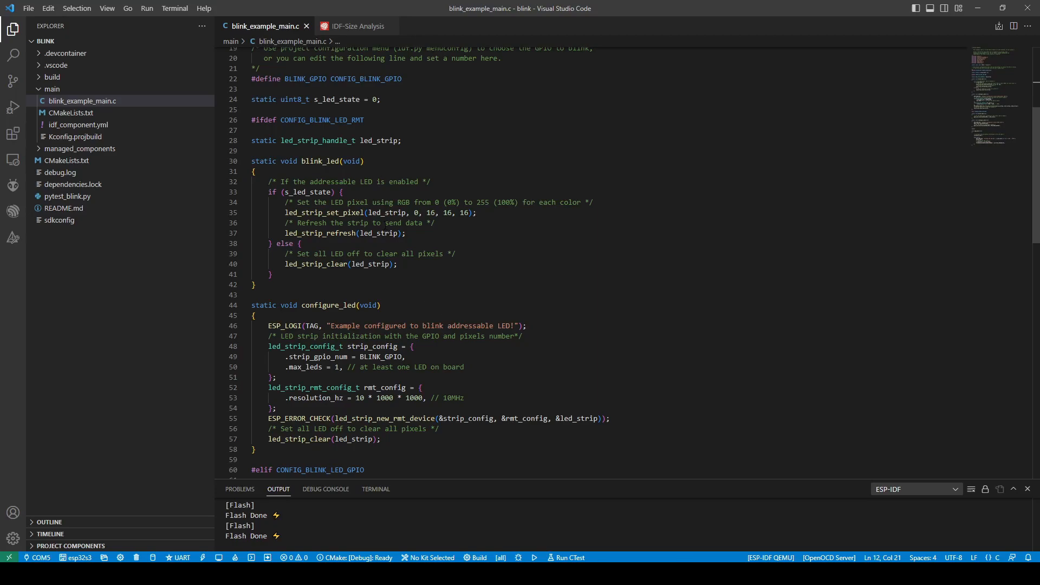
pyautogui.scroll(-3)
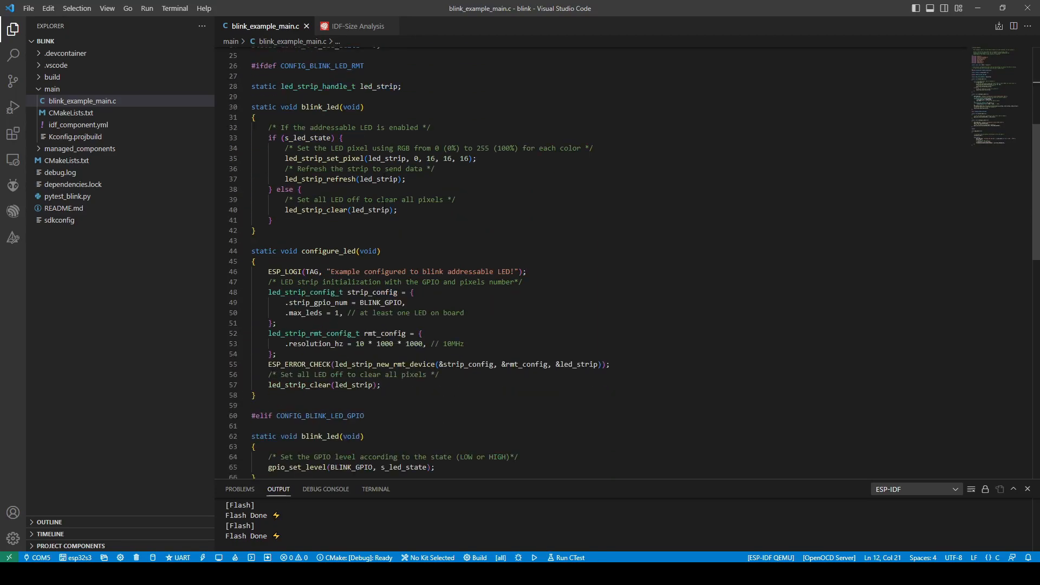
pyautogui.scroll(-3)
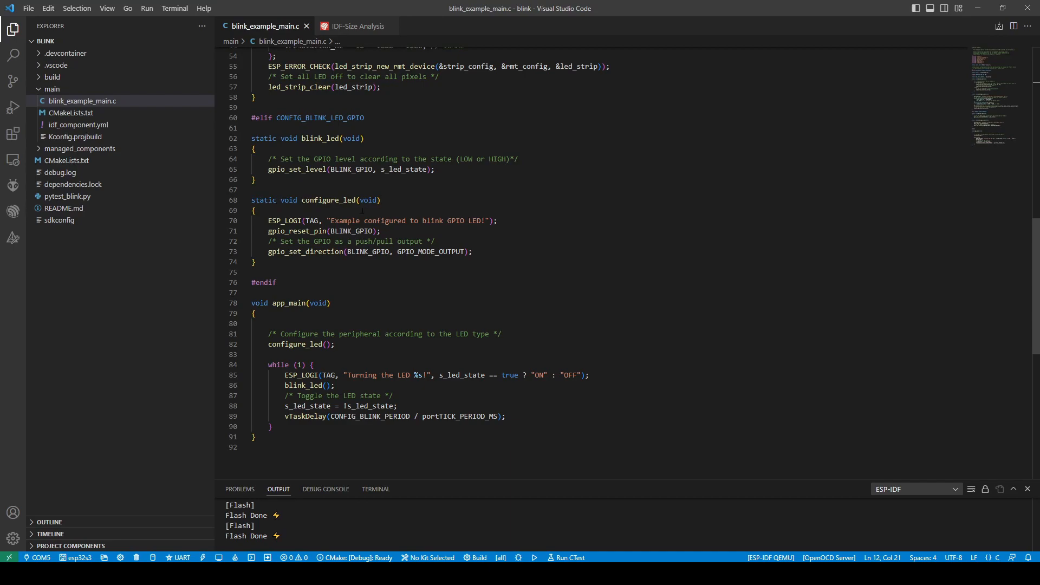
pyautogui.click(318, 375)
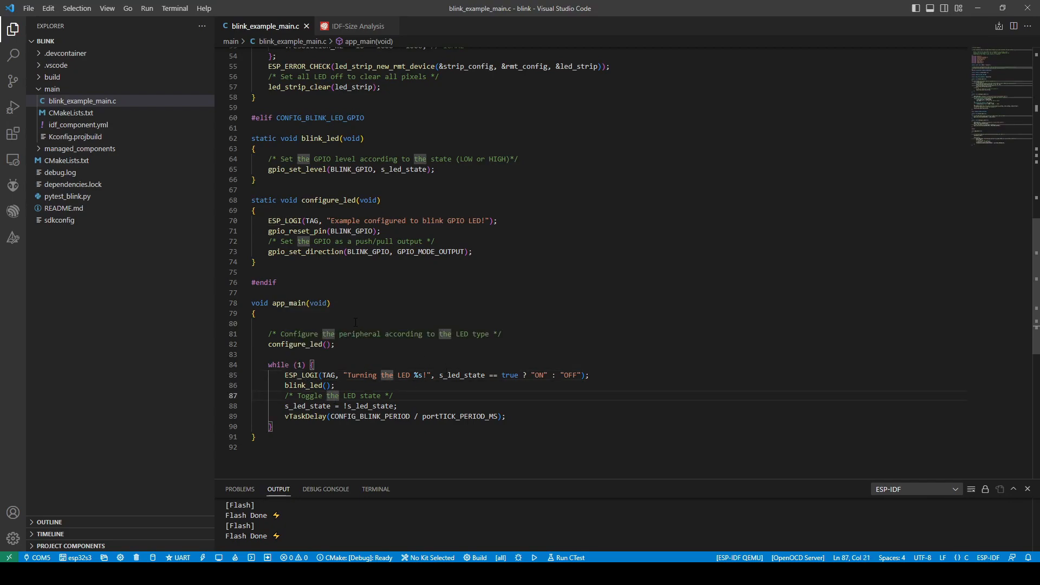
pyautogui.click(331, 304)
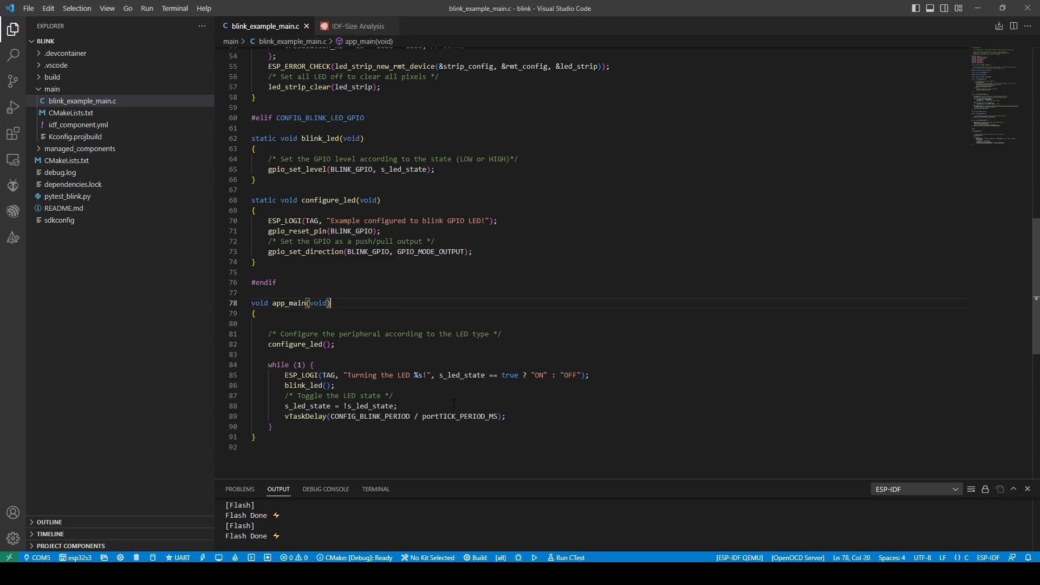
pyautogui.press('ctrl+shift+p')
pyautogui.write('>ESP-IDF: Moni')
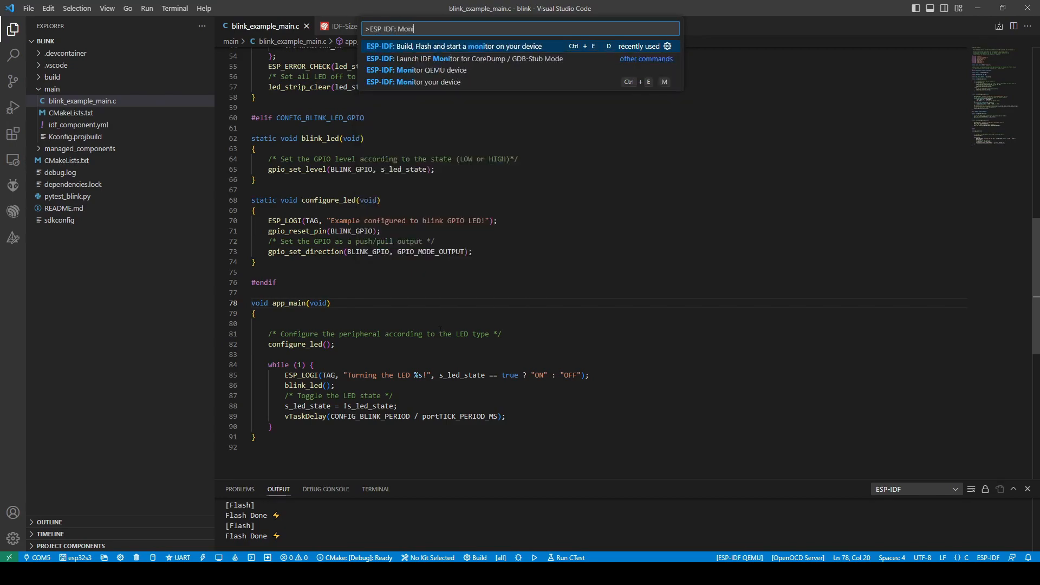
# - Run 'ESP-IDF: Monitor your device' to start the serial monitor showing the boot log
pyautogui.write('t')
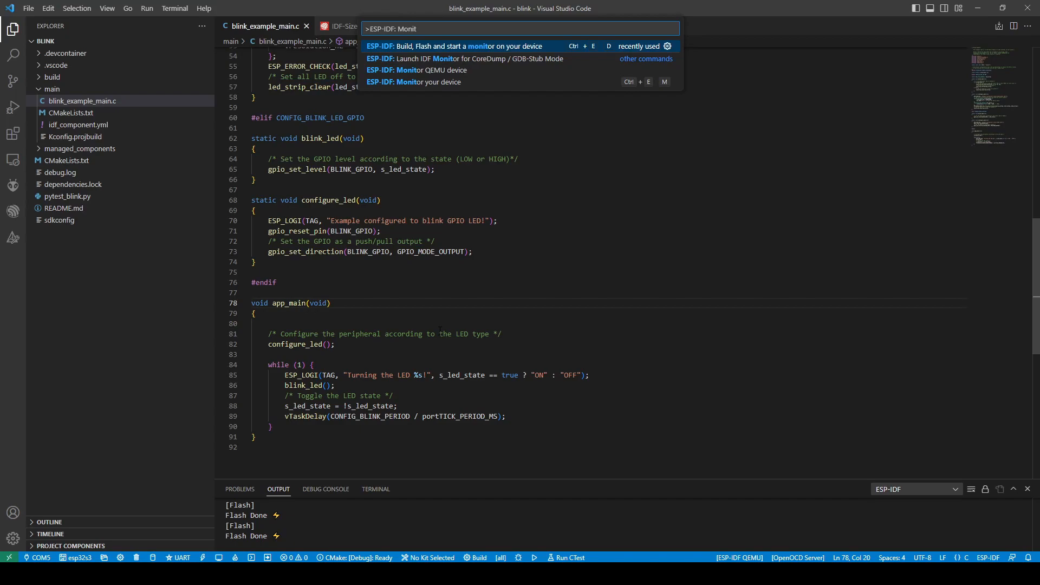
pyautogui.write('or')
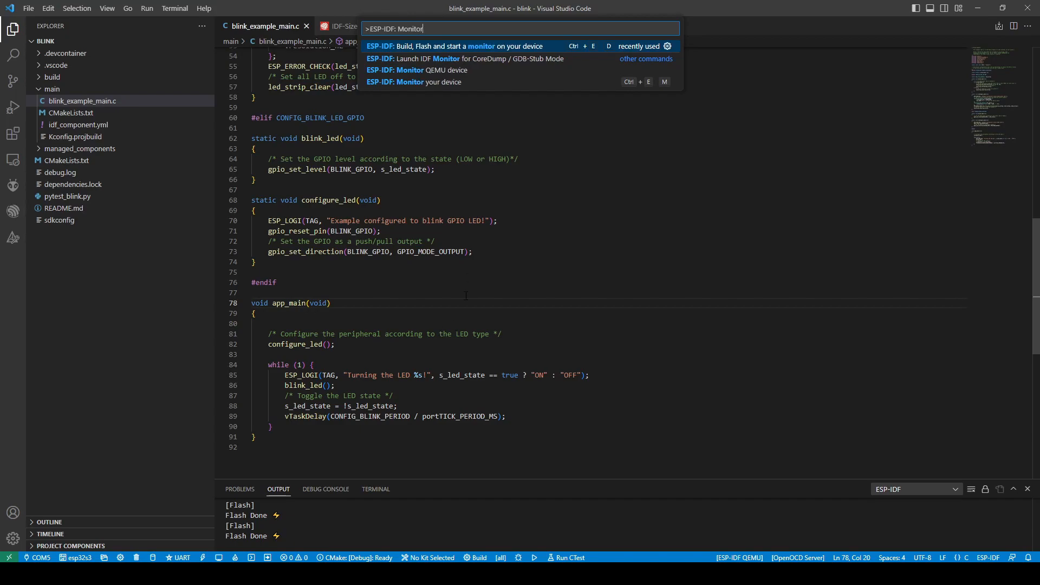
pyautogui.click(414, 81)
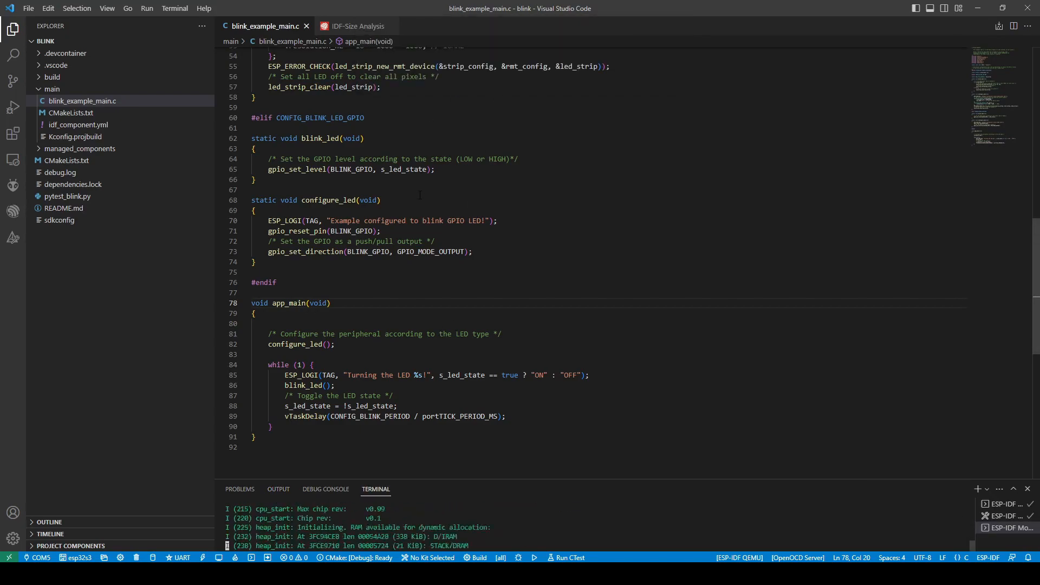